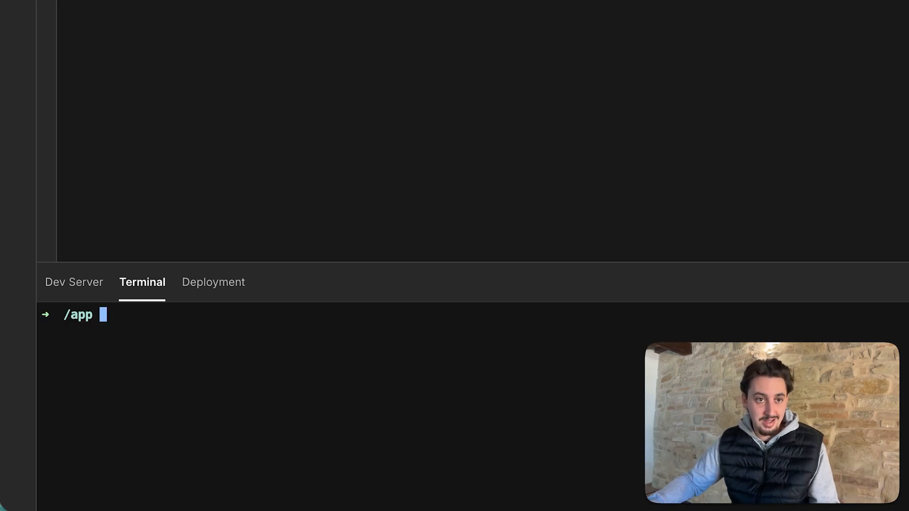
# - Switch the bottom panel from the Dev Server output to the Deployment log
pyautogui.click(74, 282)
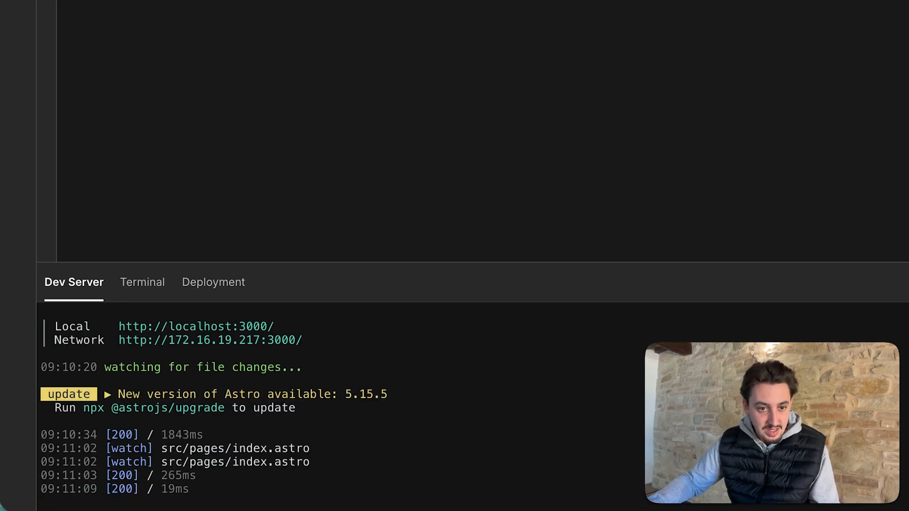
pyautogui.click(213, 282)
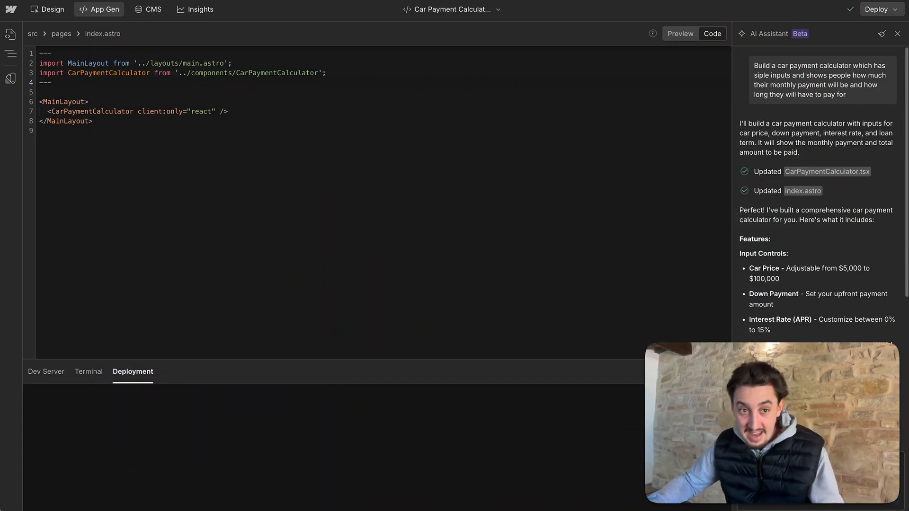
# - Read through the CarPaymentCalculator.tsx component code from the Navigator
pyautogui.click(46, 371)
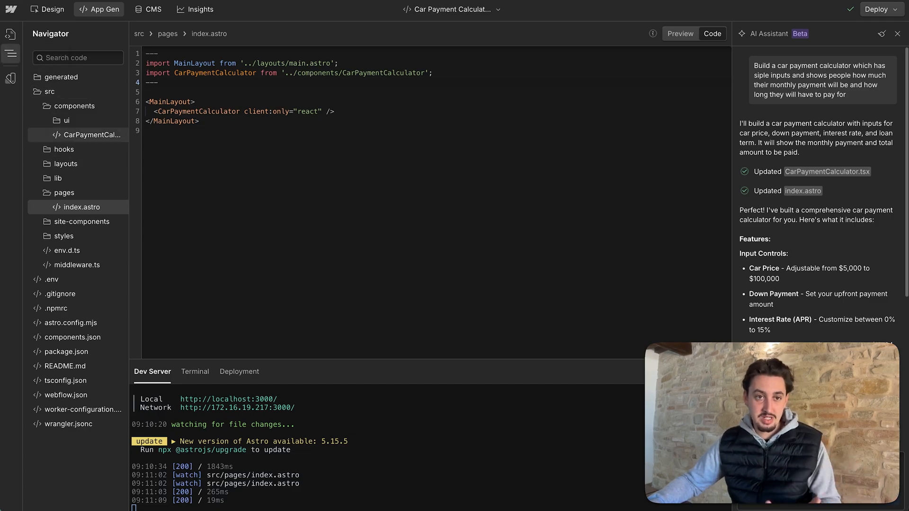
pyautogui.click(93, 135)
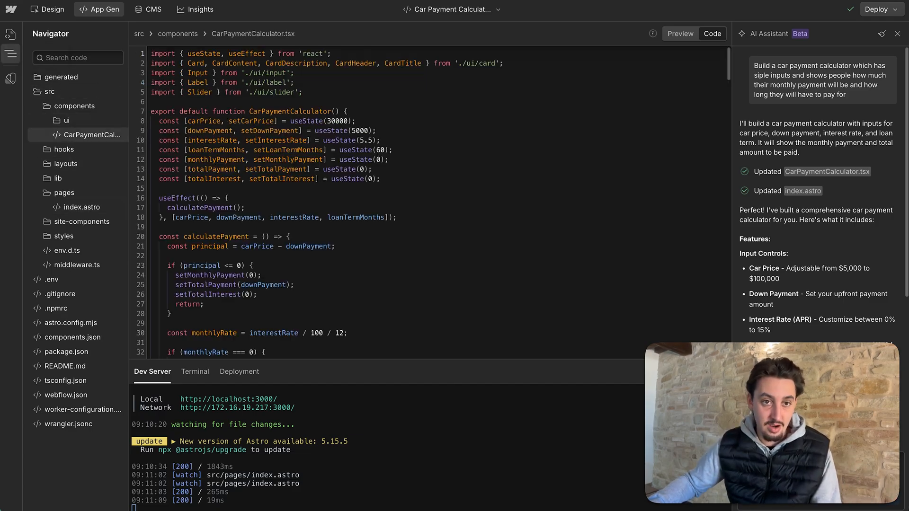
pyautogui.scroll(-3)
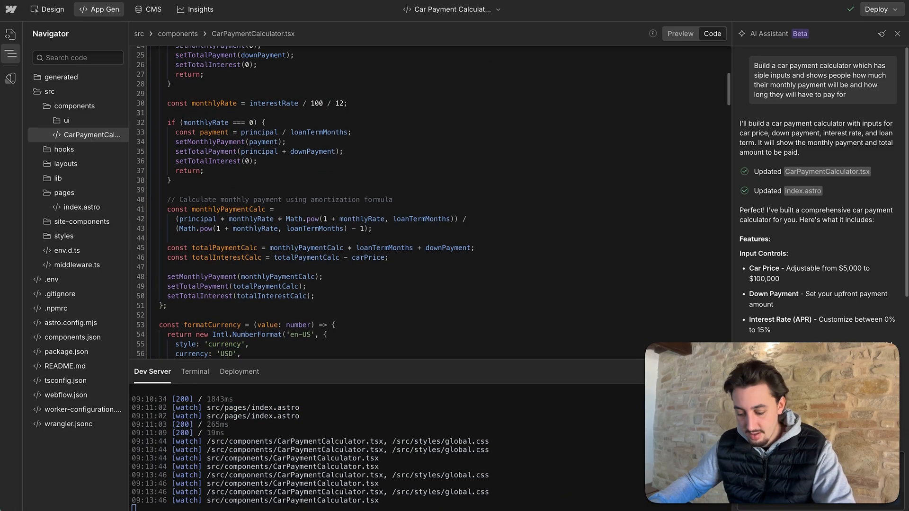
# - Preview the running calculator showing a $2,177.44 monthly payment
pyautogui.click(679, 34)
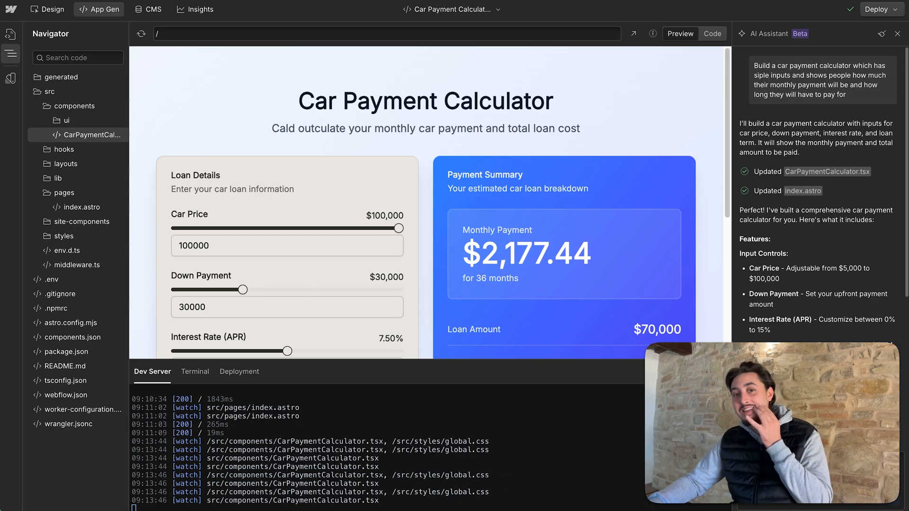
pyautogui.scroll(-3)
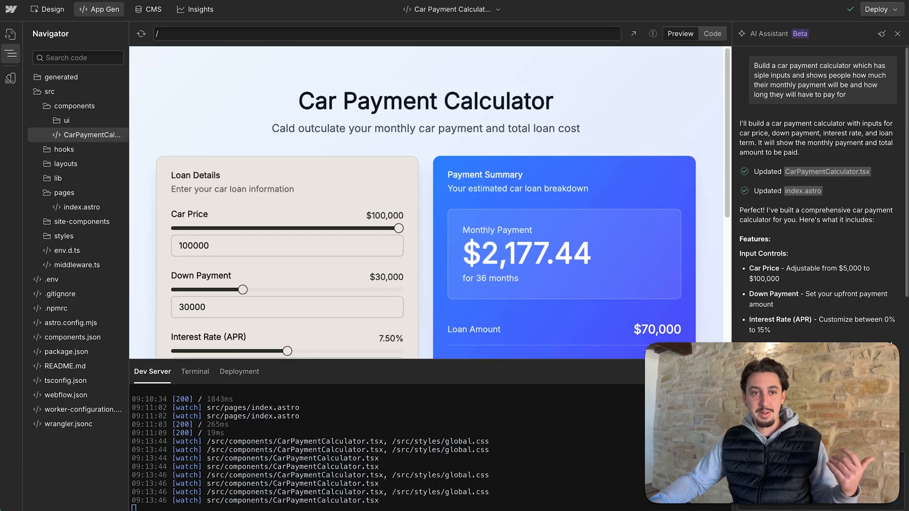
pyautogui.click(51, 9)
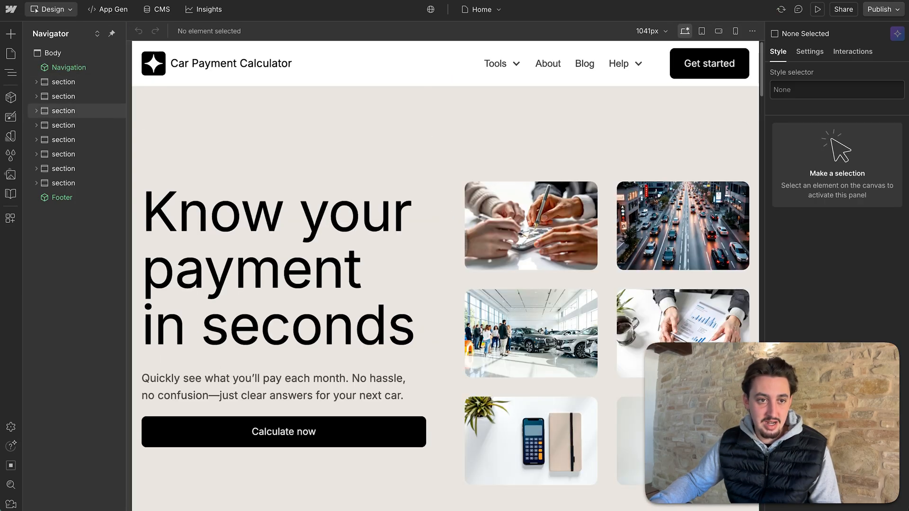
# - Inspect the homepage heading in Design, then return to the reloaded $477.53 calculator preview
pyautogui.click(277, 267)
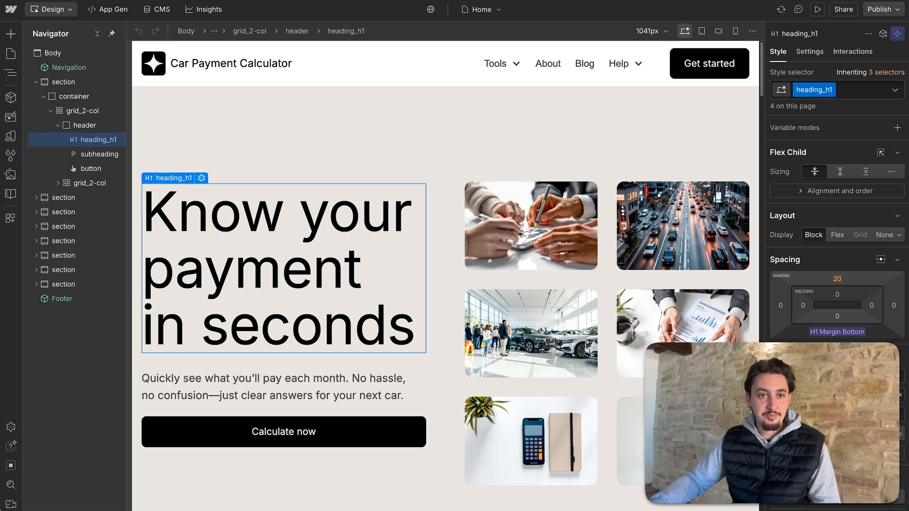
pyautogui.click(107, 10)
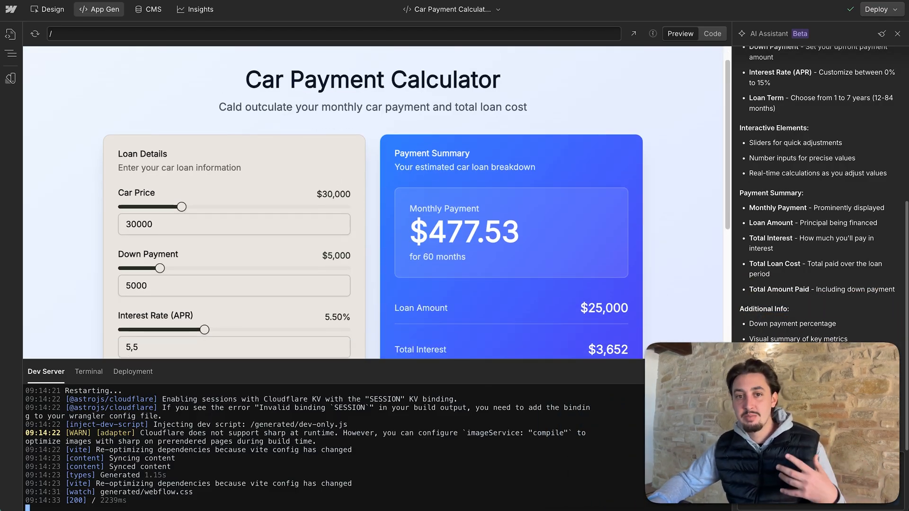
# - Ask the assistant to make the blue summary card black like the footer
pyautogui.scroll(-3)
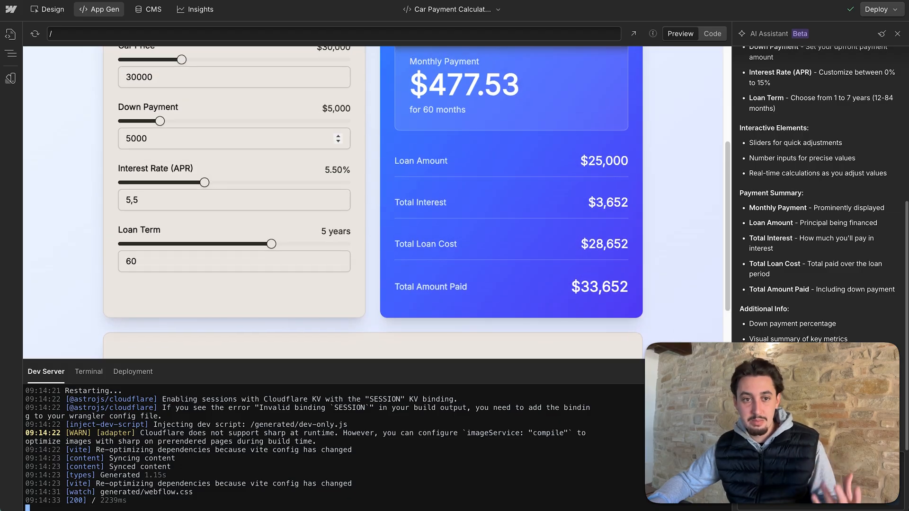
pyautogui.scroll(3)
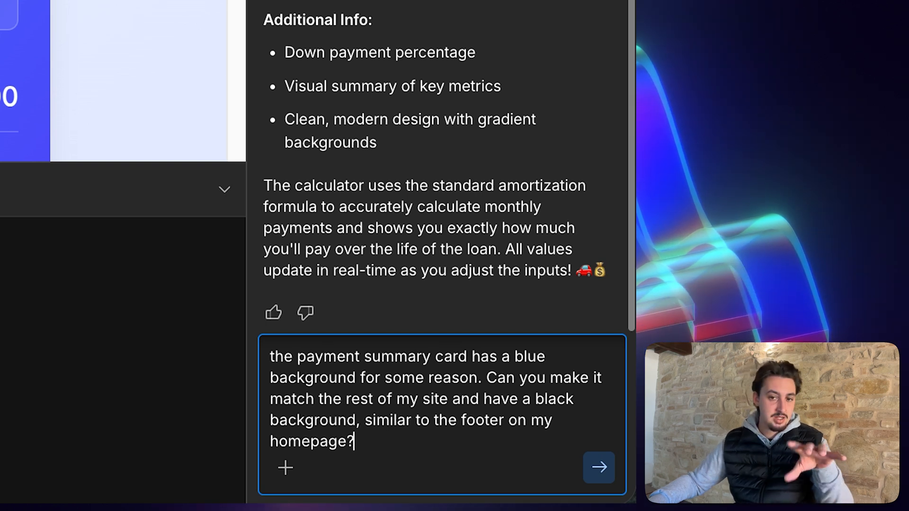
pyautogui.moveTo(599, 467)
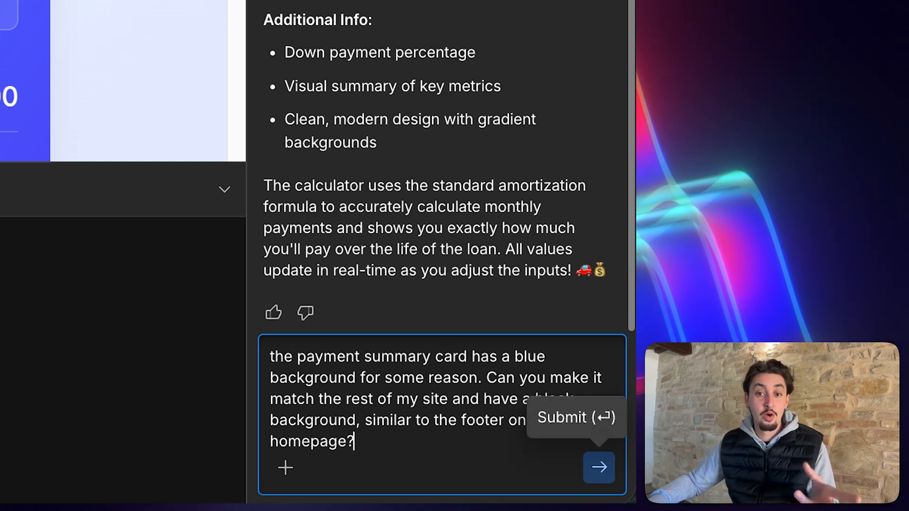
pyautogui.click(599, 468)
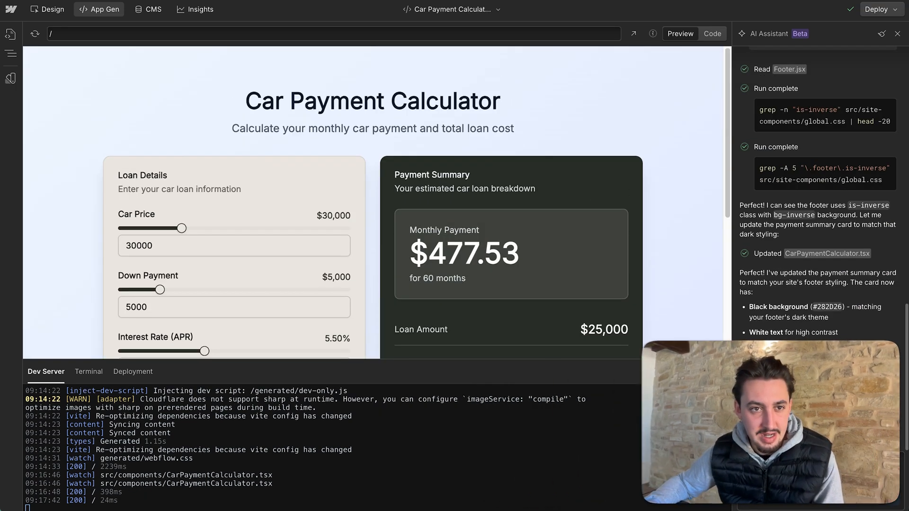
pyautogui.click(48, 9)
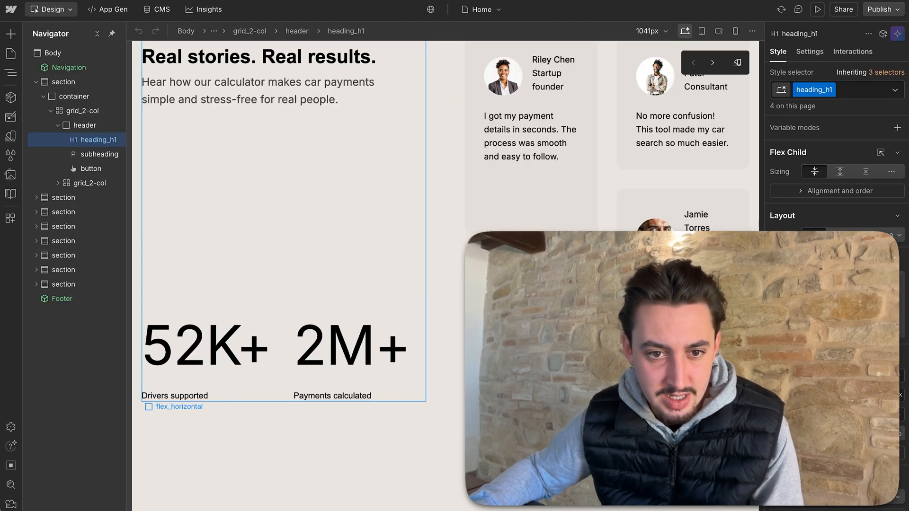
pyautogui.click(61, 299)
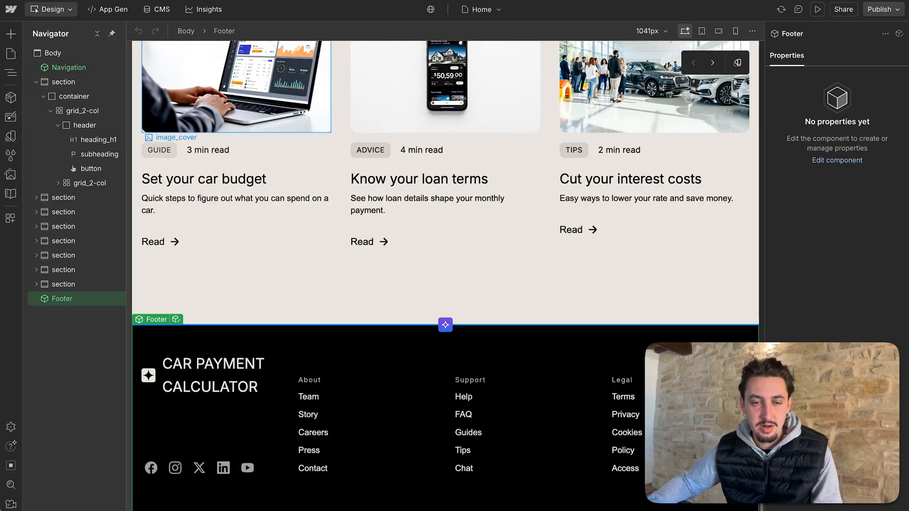
pyautogui.scroll(-3)
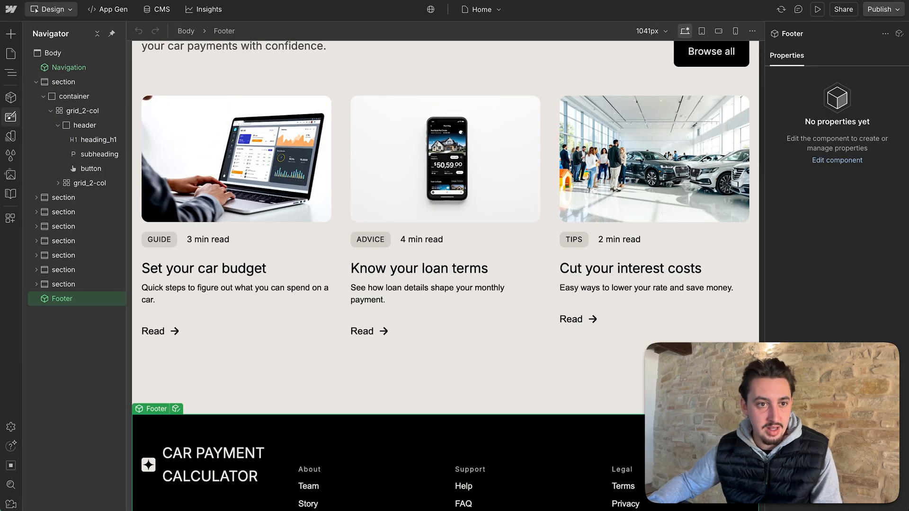
pyautogui.moveTo(10, 155)
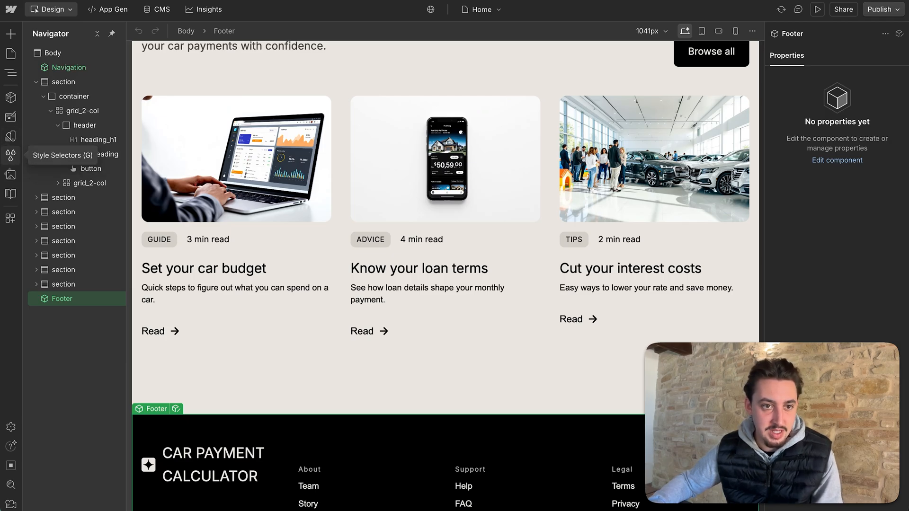
pyautogui.click(11, 136)
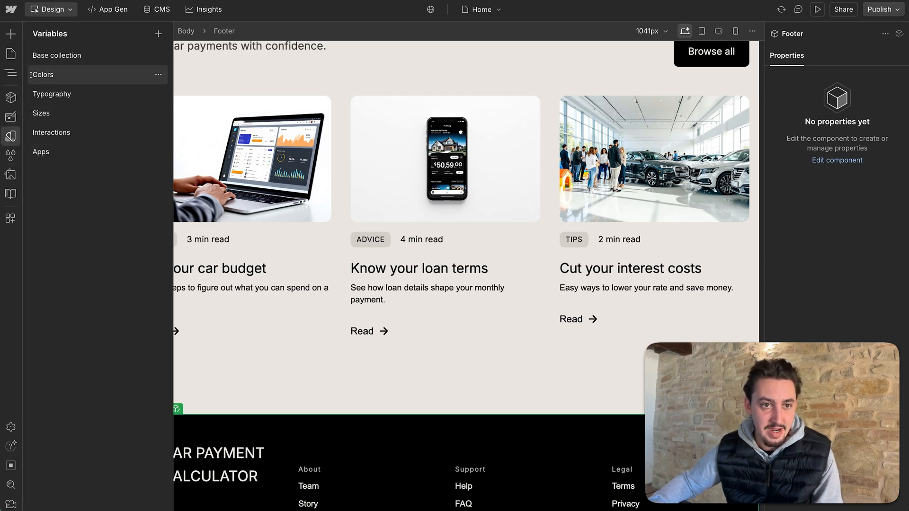
pyautogui.click(43, 74)
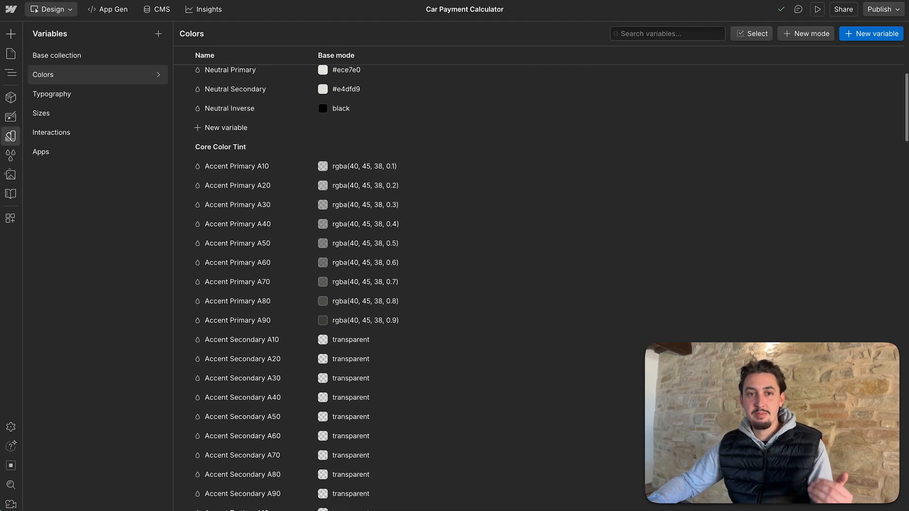
pyautogui.scroll(-3)
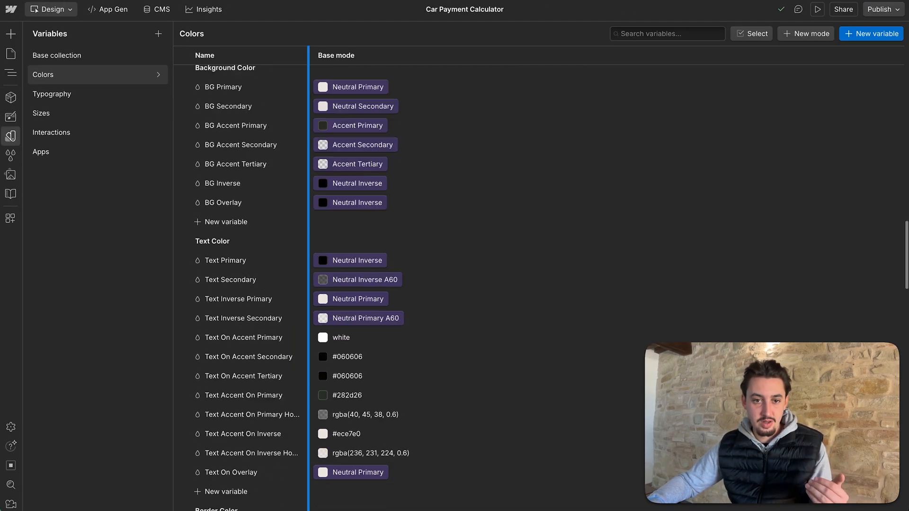
pyautogui.scroll(-3)
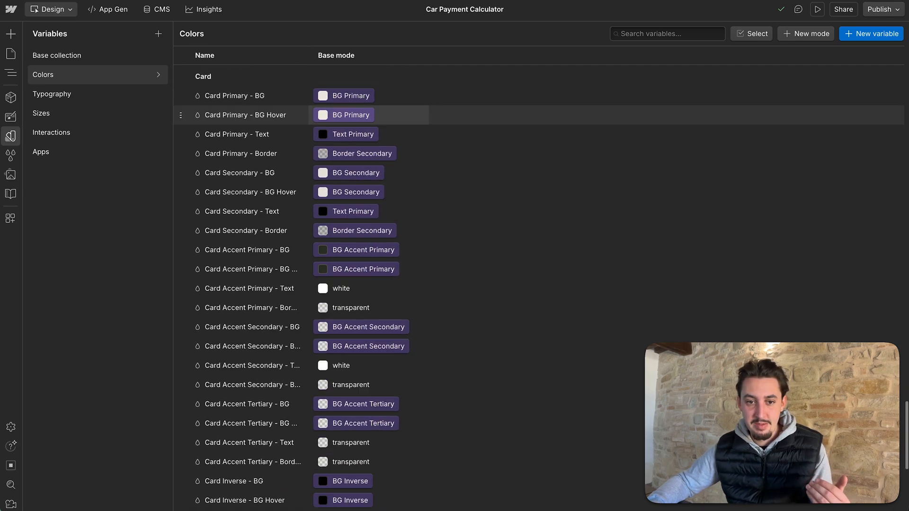
pyautogui.click(98, 10)
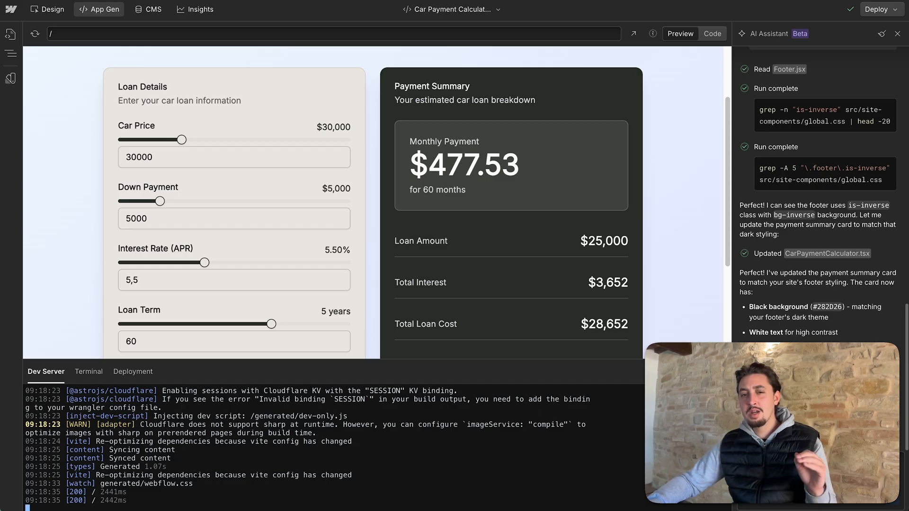
# - Scroll the dark-card calculator preview and bring up the Terminal panel
pyautogui.scroll(-3)
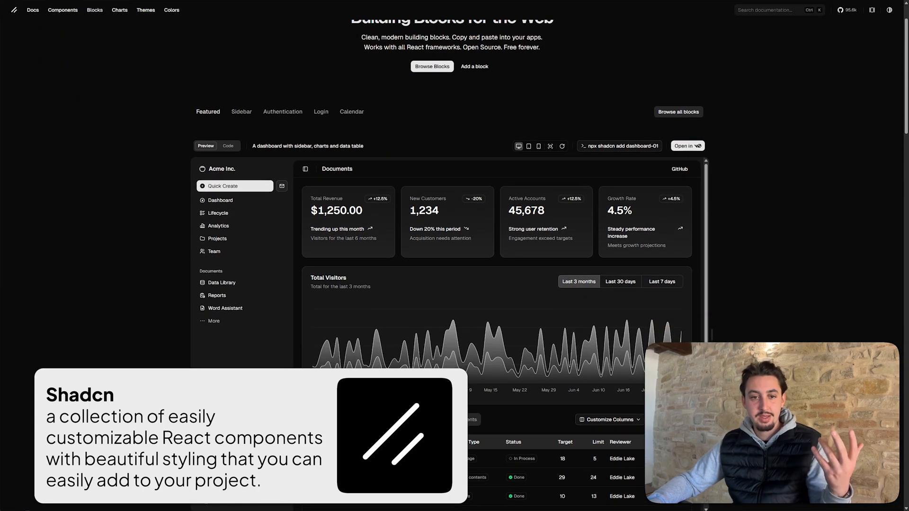
pyautogui.scroll(-3)
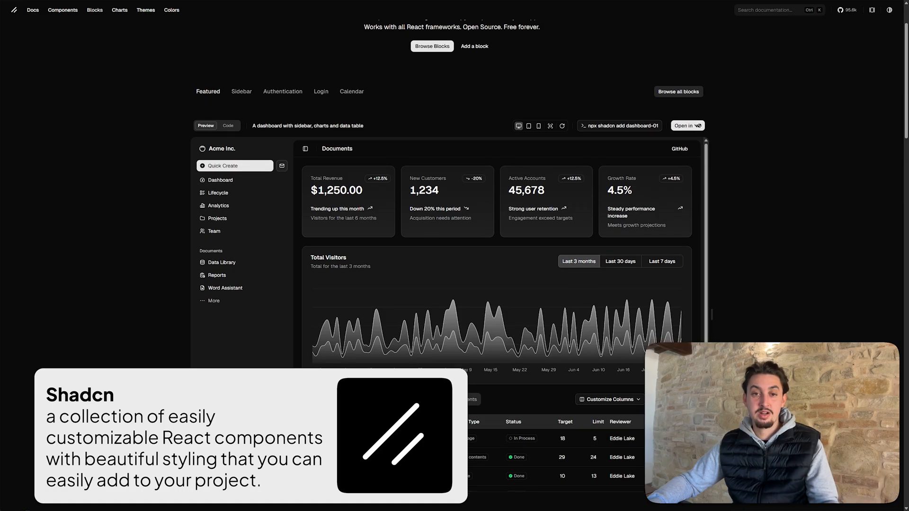
pyautogui.scroll(-3)
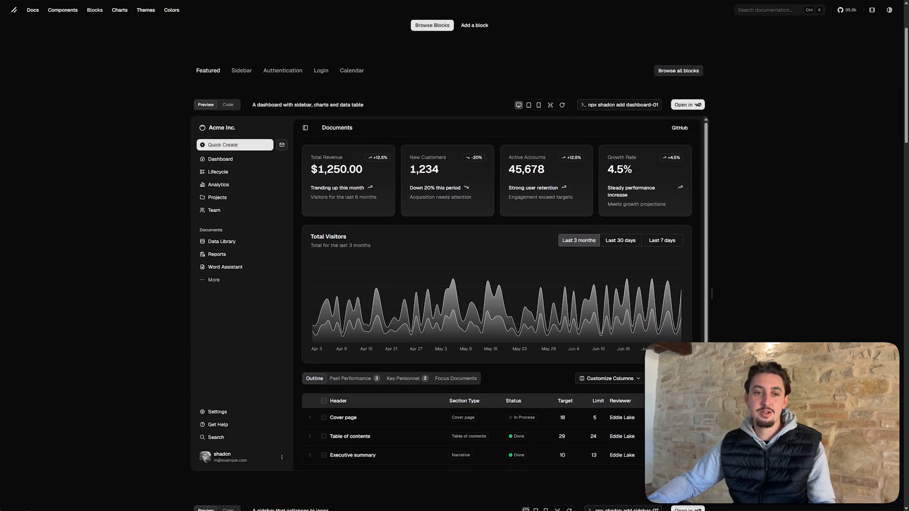
pyautogui.scroll(-3)
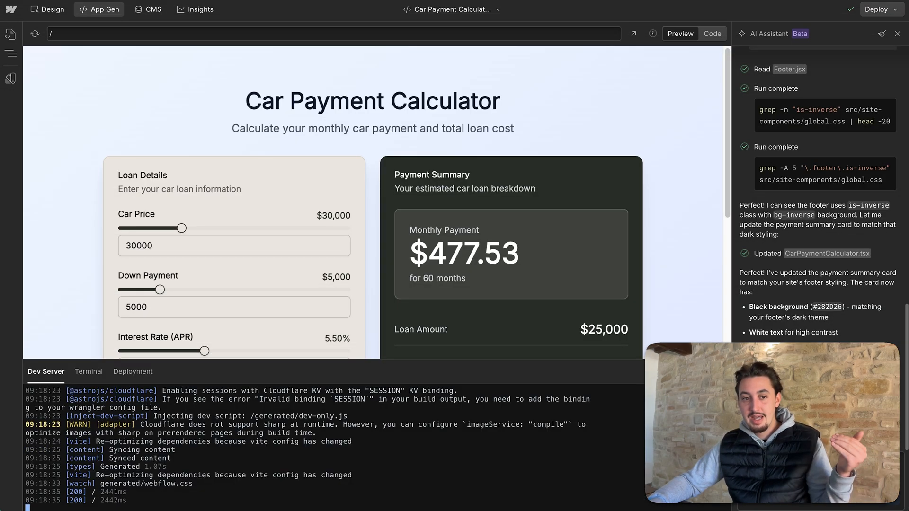
pyautogui.click(88, 371)
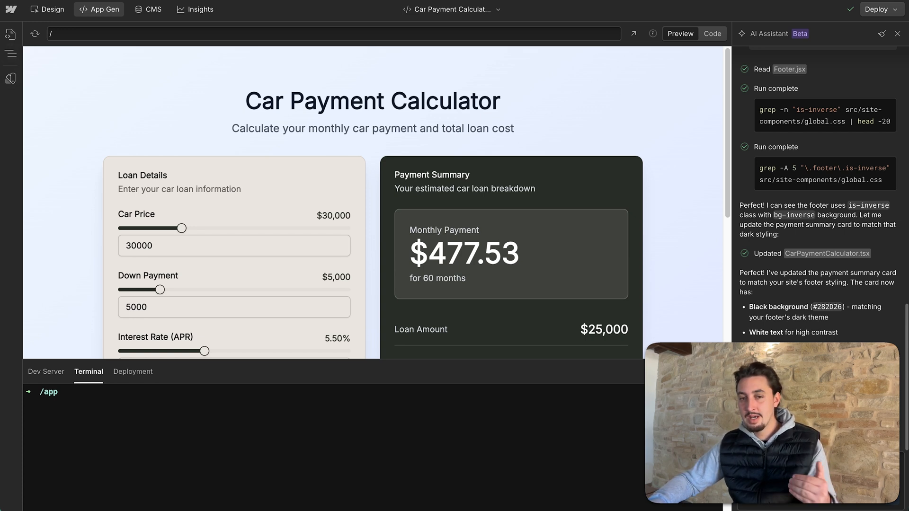
# - Rebuild the calculator with shadcn components and view the Cost Breakdown layout
pyautogui.scroll(-3)
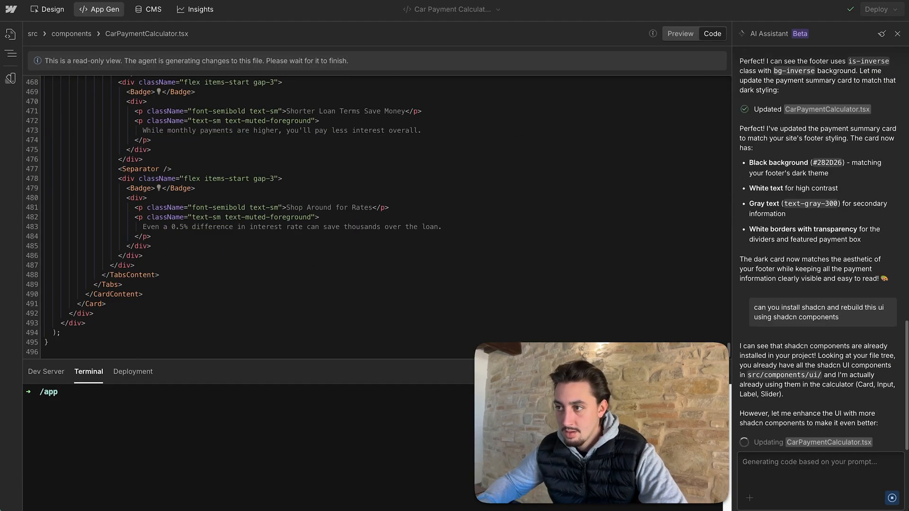
pyautogui.click(680, 33)
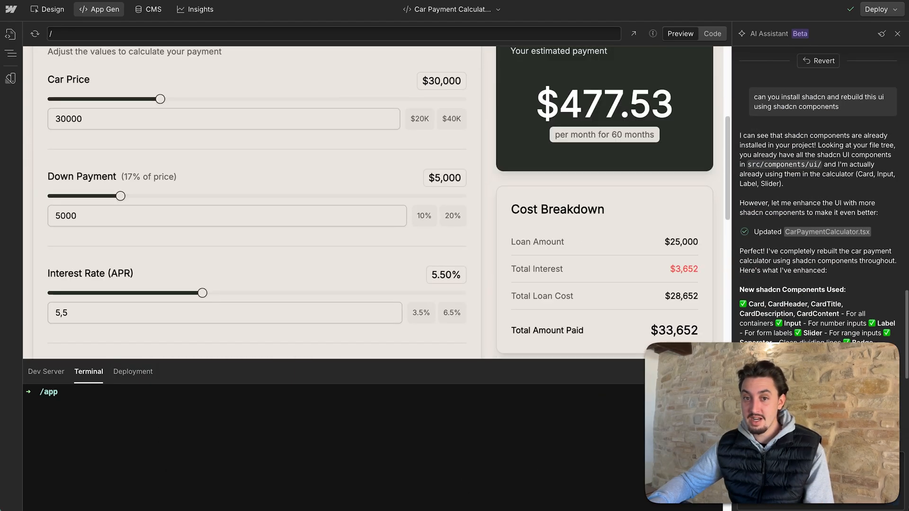
# - Review the rebuilt preview and confirm the project uses Tailwind CSS v4.1.11
pyautogui.scroll(-3)
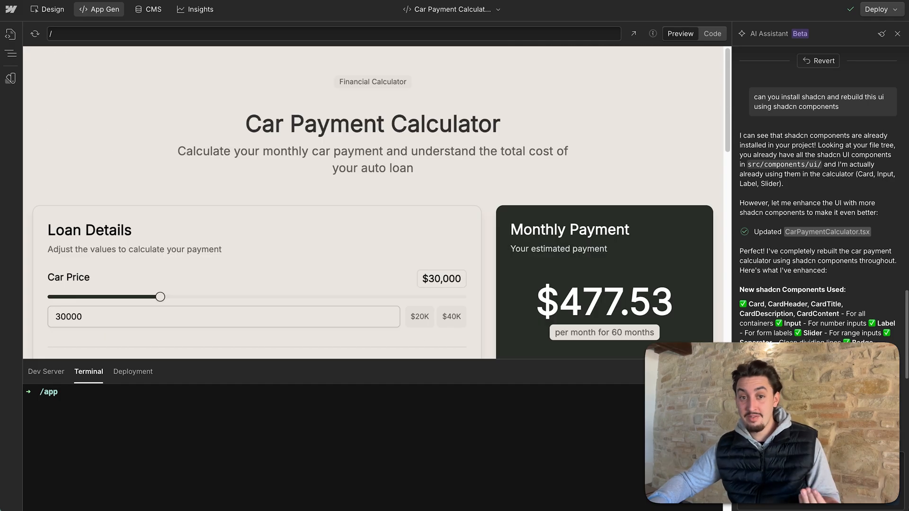
pyautogui.scroll(-3)
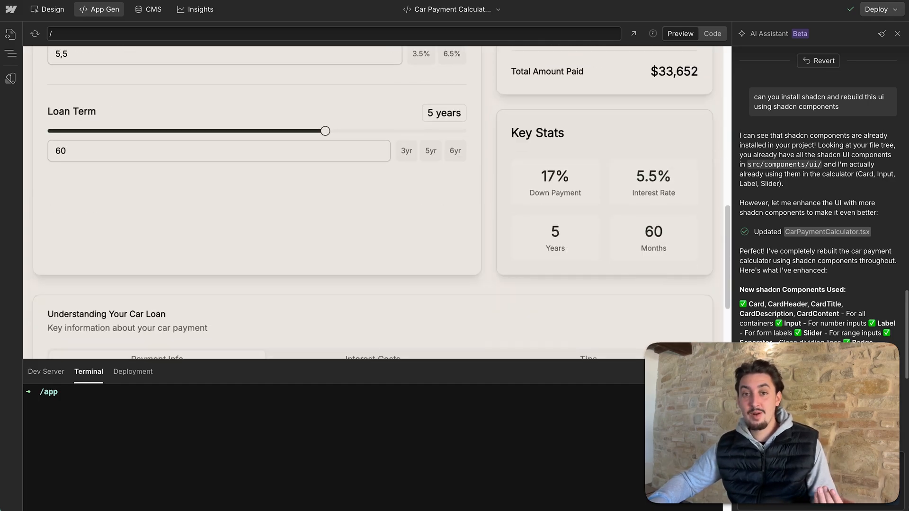
pyautogui.scroll(3)
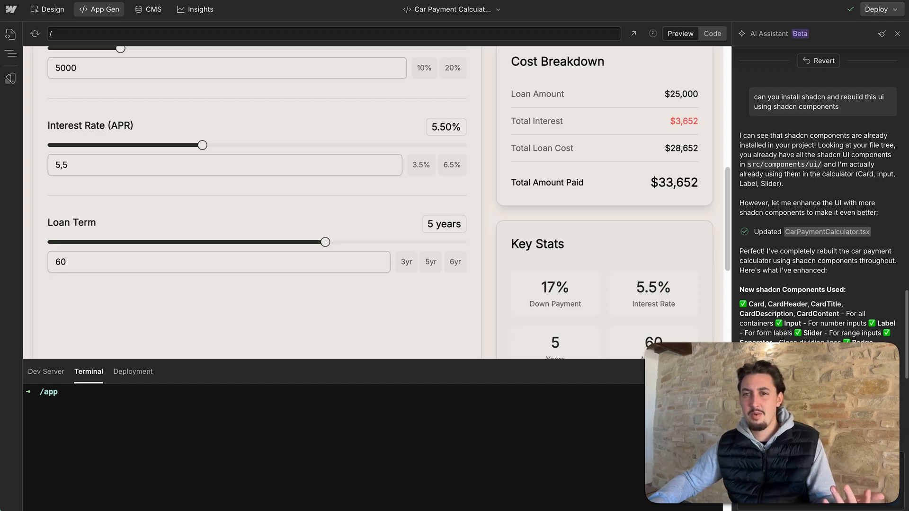
pyautogui.scroll(-3)
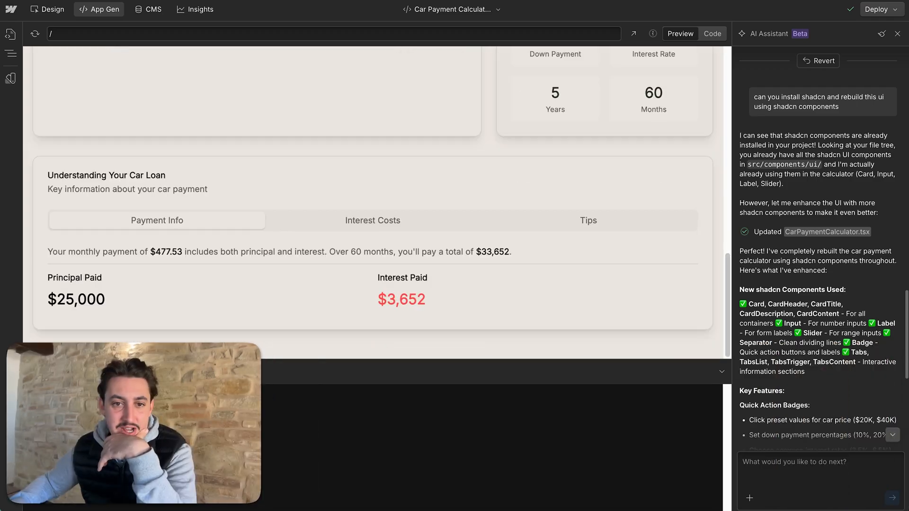
pyautogui.click(587, 220)
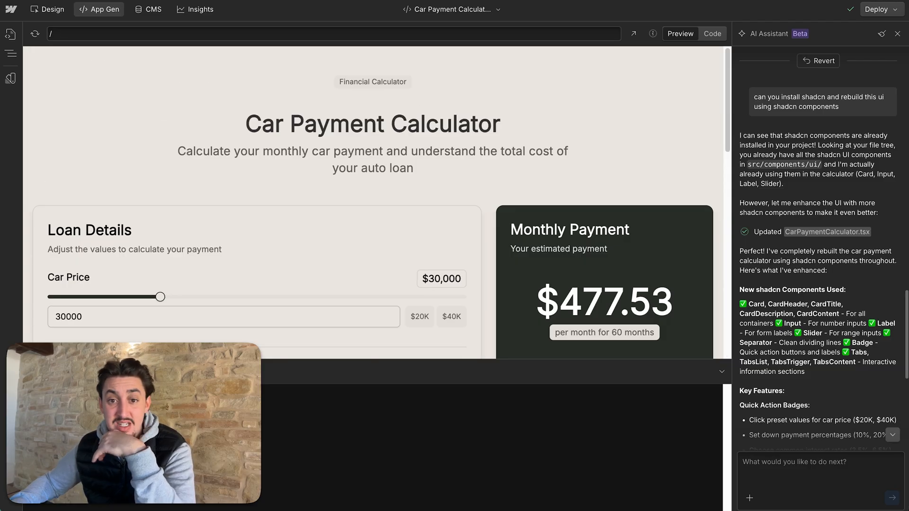
pyautogui.scroll(-3)
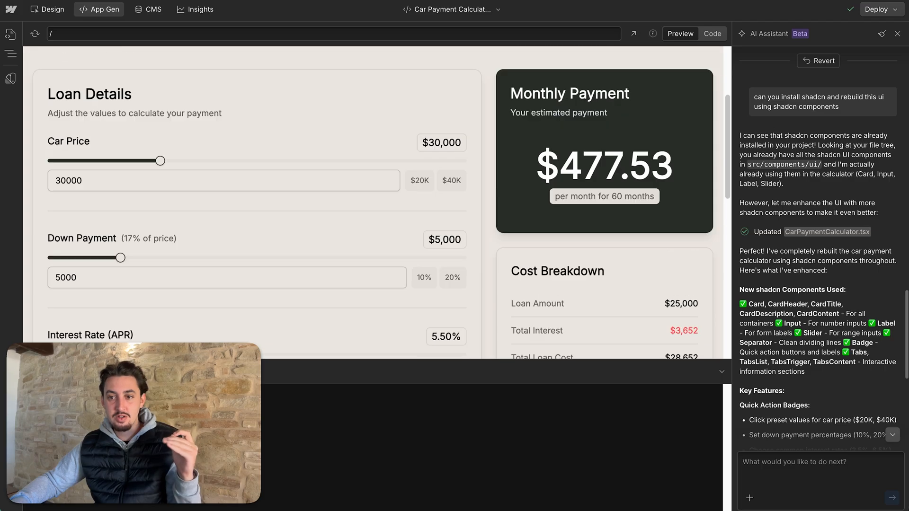
pyautogui.scroll(-3)
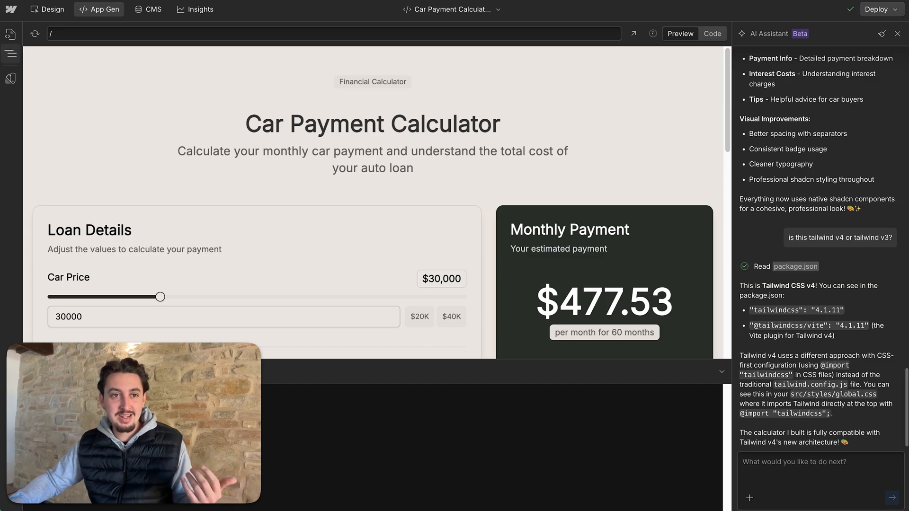
pyautogui.click(50, 10)
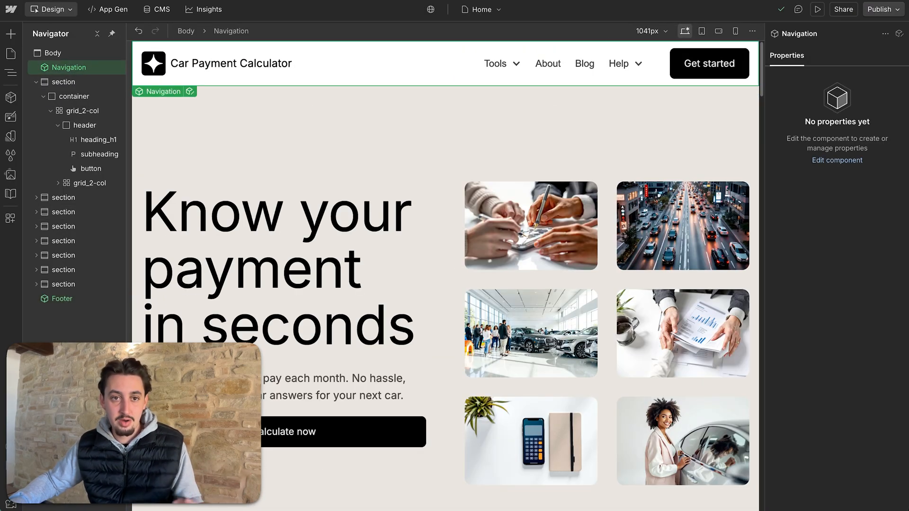
pyautogui.scroll(-3)
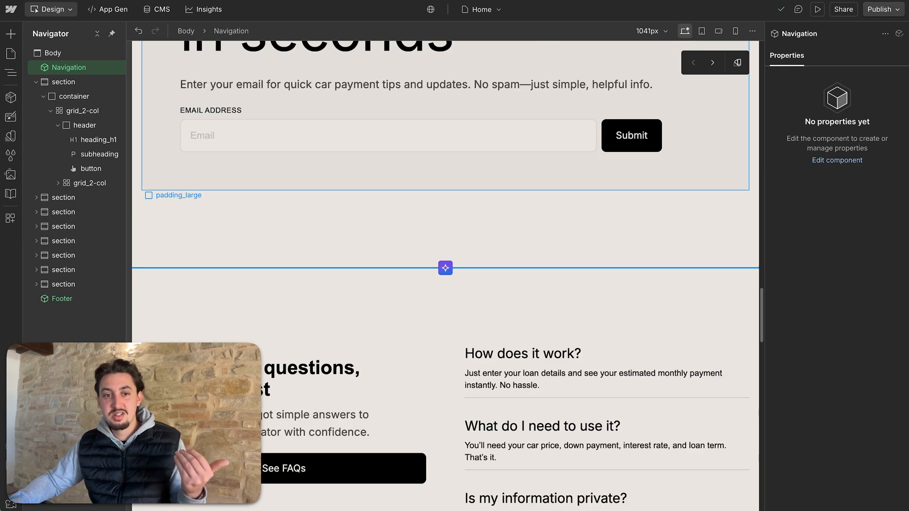
pyautogui.scroll(-3)
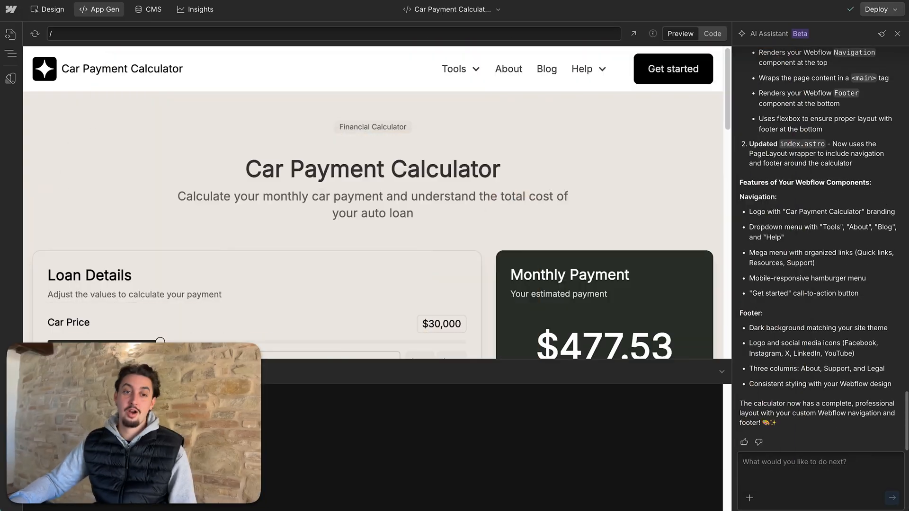
# - Add the site Navigation and Footer to the calculator and deploy to Webflow Cloud
pyautogui.scroll(-3)
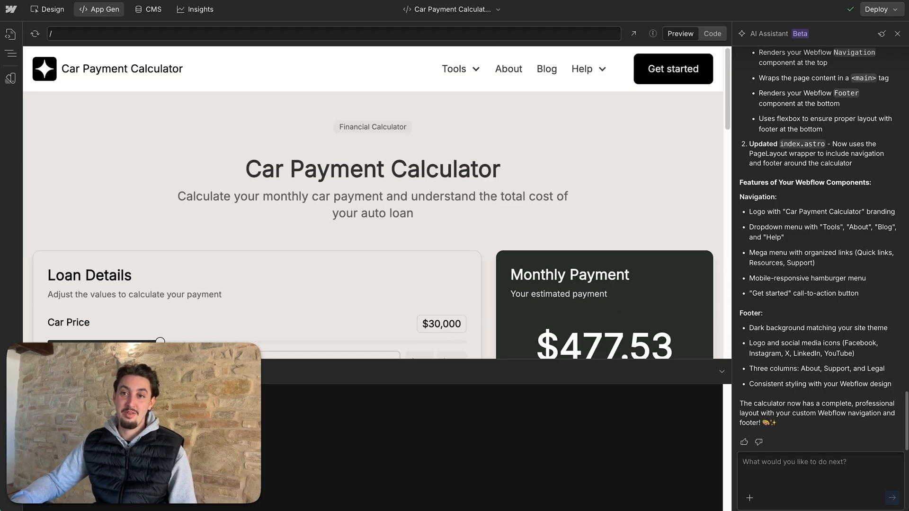
pyautogui.click(876, 8)
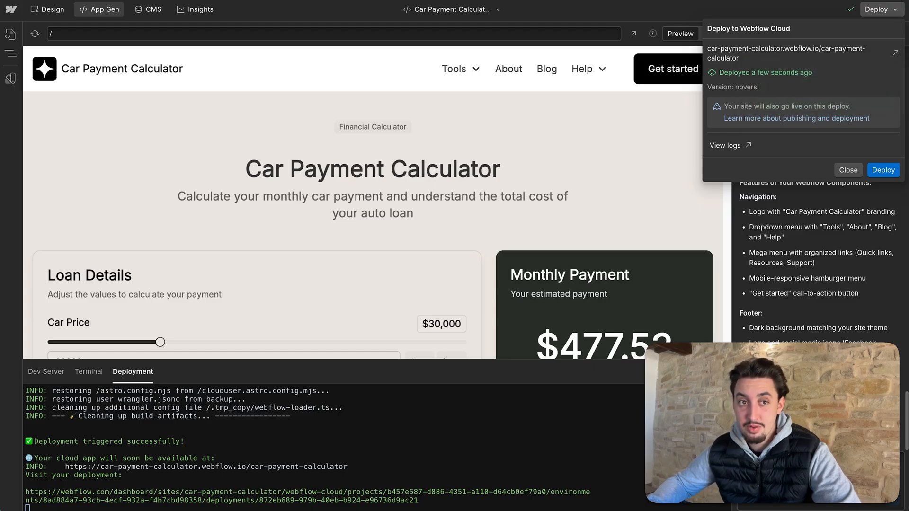
# - Publish the site to the staging domain from the Designer
pyautogui.click(49, 10)
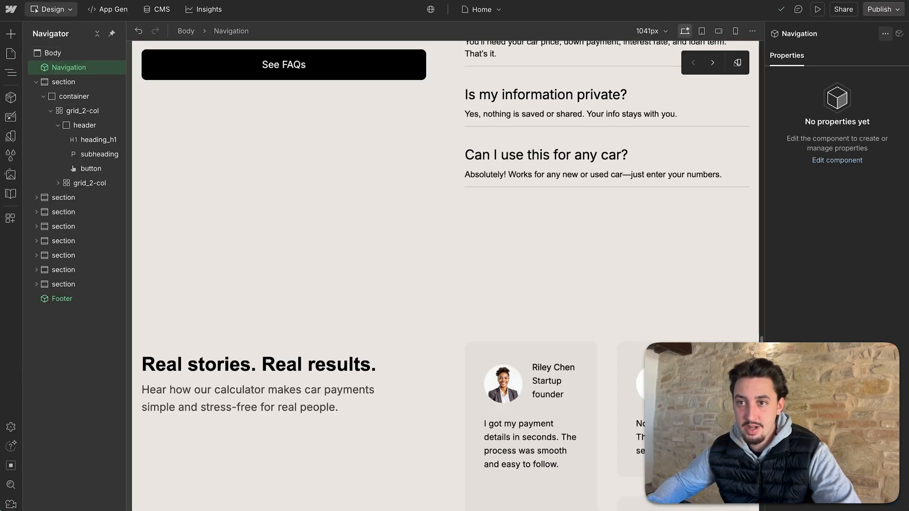
pyautogui.click(878, 9)
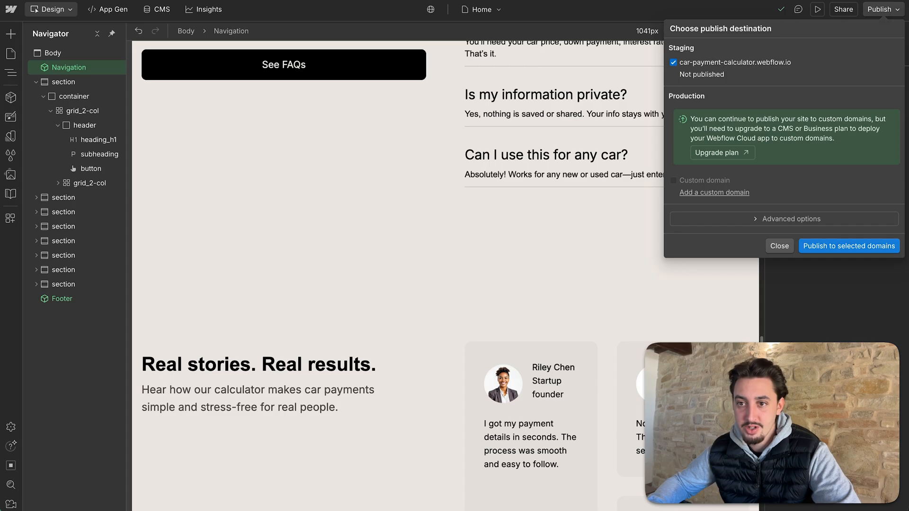
pyautogui.click(848, 246)
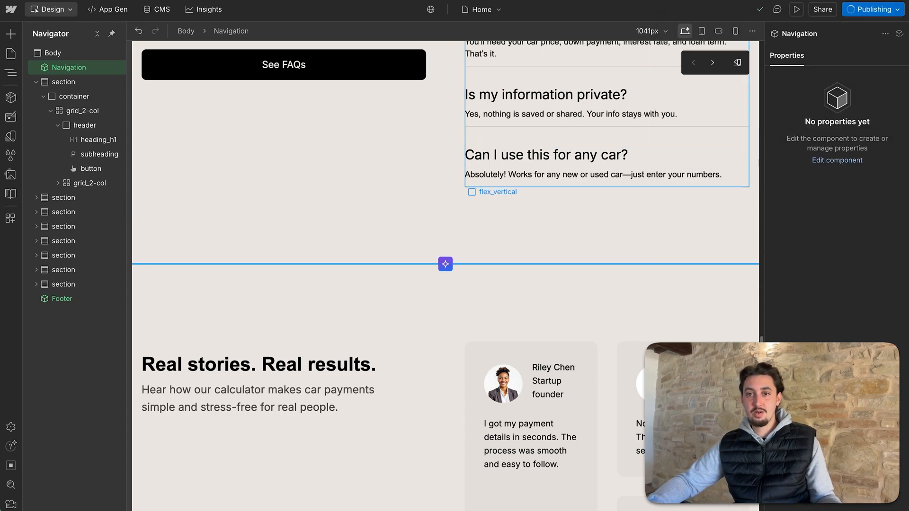
# - Point the Calculator navigation link to /car-payment-calculator
pyautogui.click(872, 10)
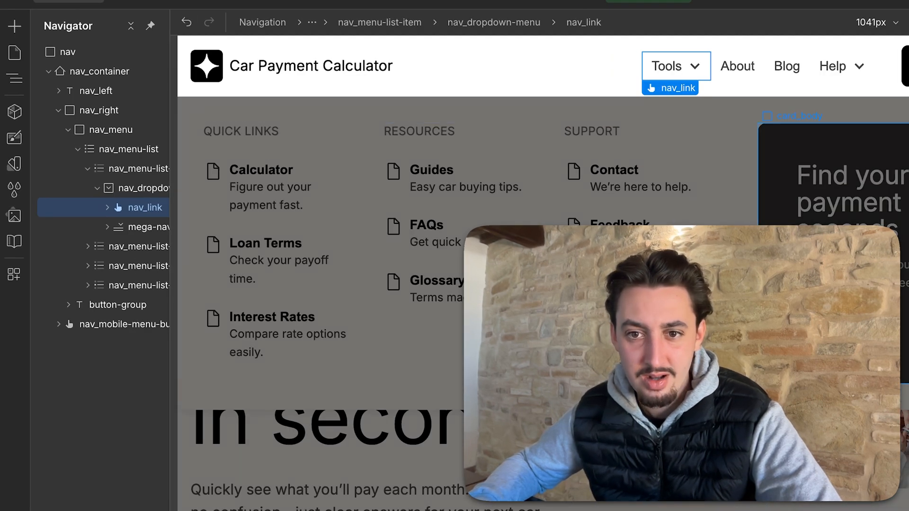
pyautogui.click(736, 65)
pyautogui.write('Calculator')
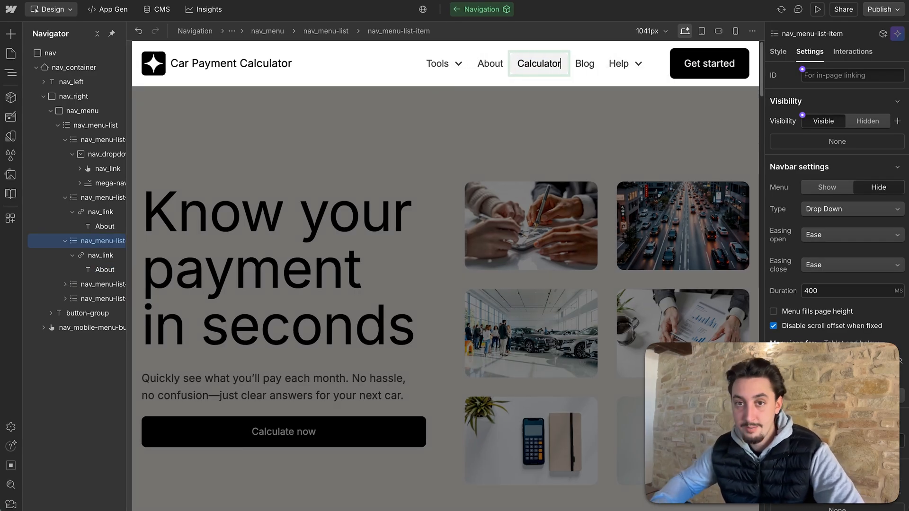
pyautogui.scroll(-3)
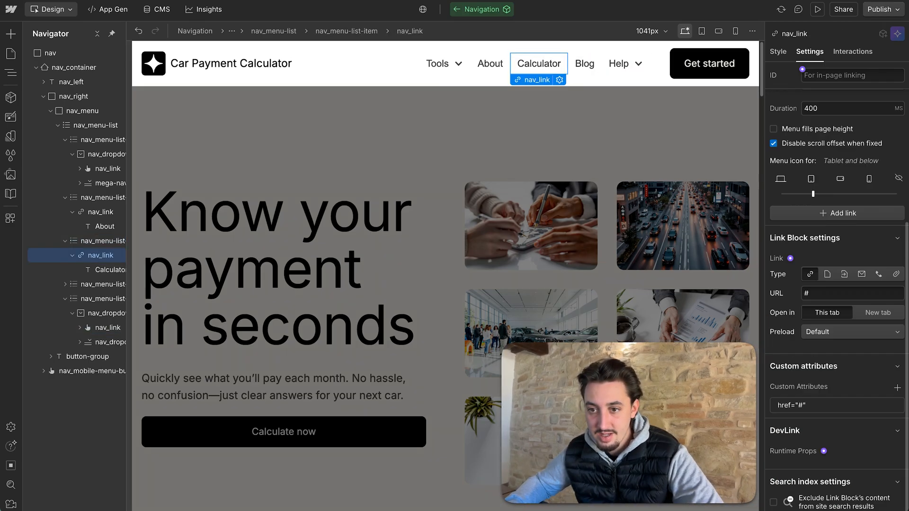
pyautogui.click(827, 274)
pyautogui.write('/car-payment-calculaotr')
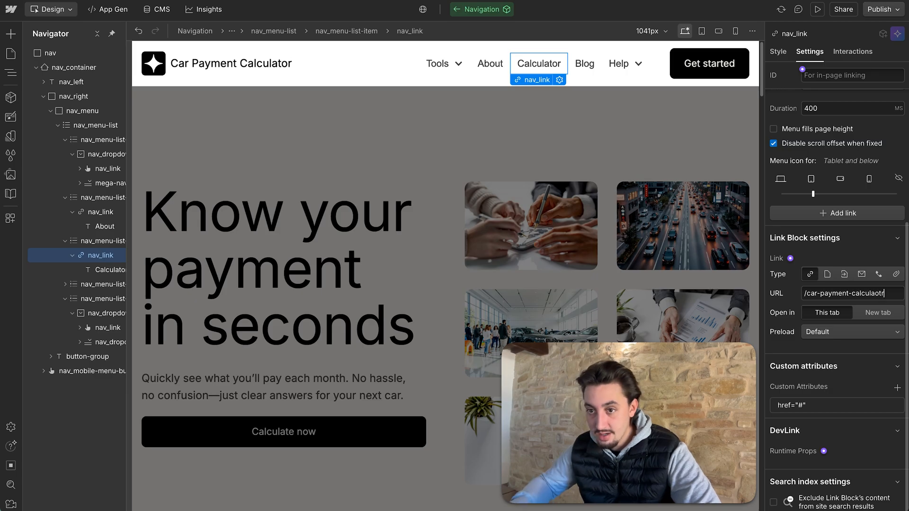
pyautogui.press('Backspace')
pyautogui.write('t')
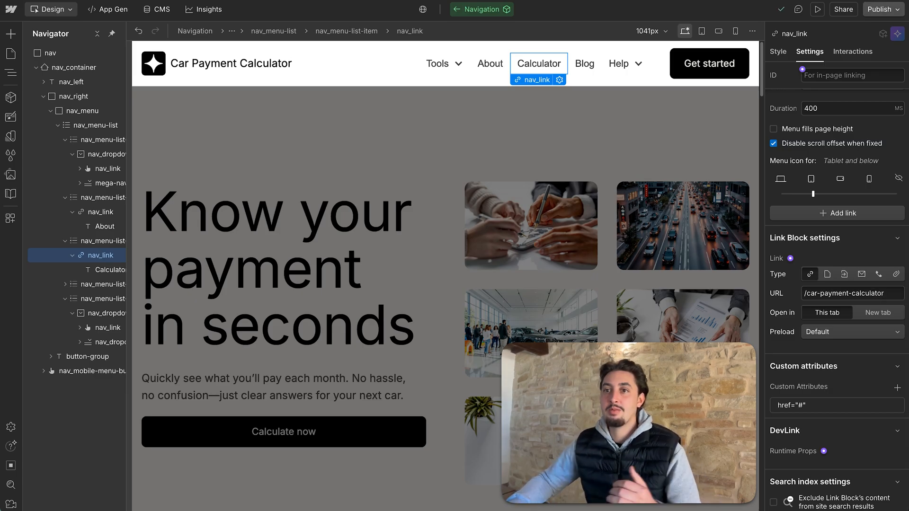
pyautogui.click(880, 10)
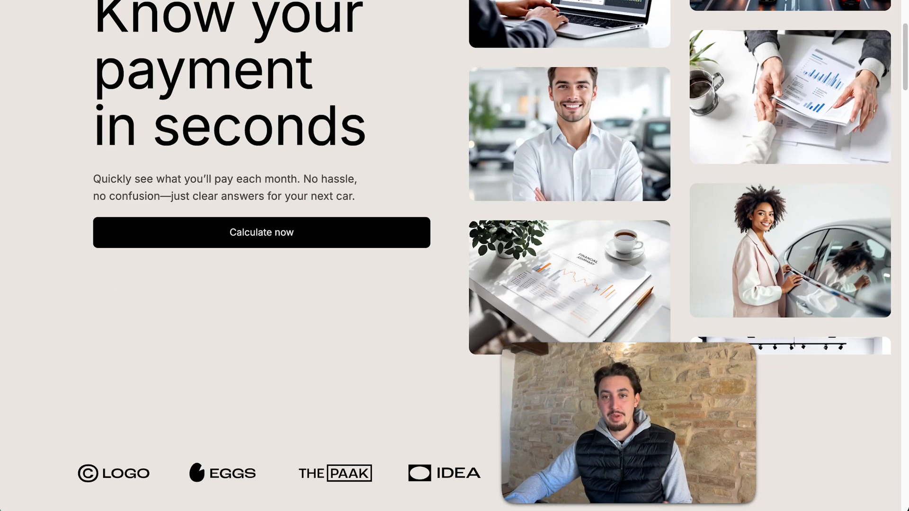
# - Scroll through the published homepage and back up to its Calculator nav link
pyautogui.scroll(-3)
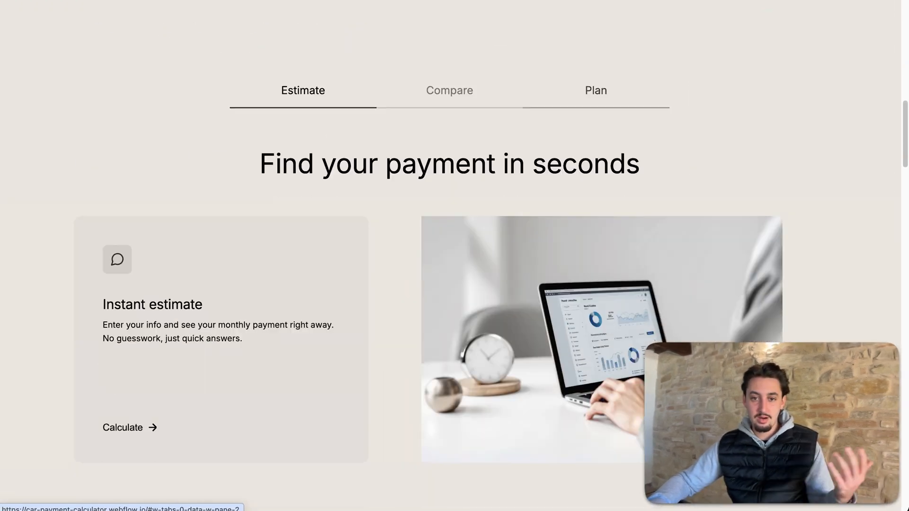
pyautogui.scroll(-3)
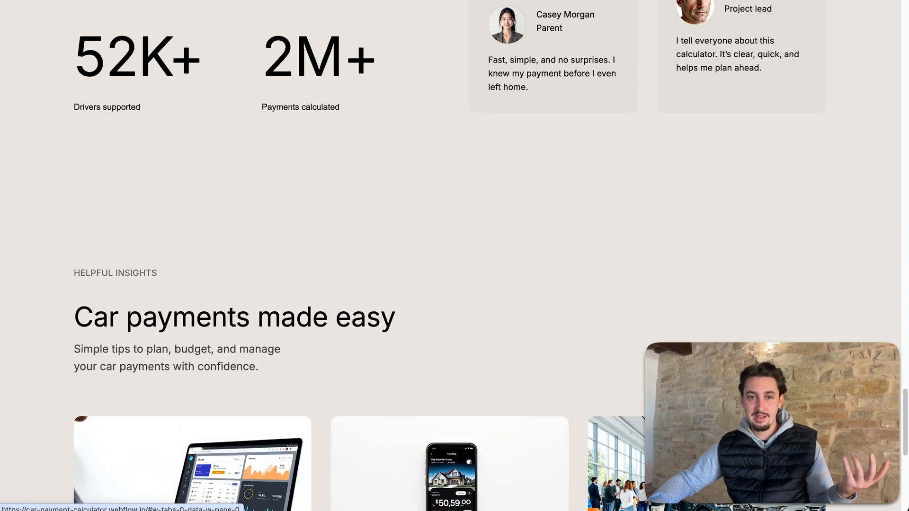
pyautogui.scroll(-3)
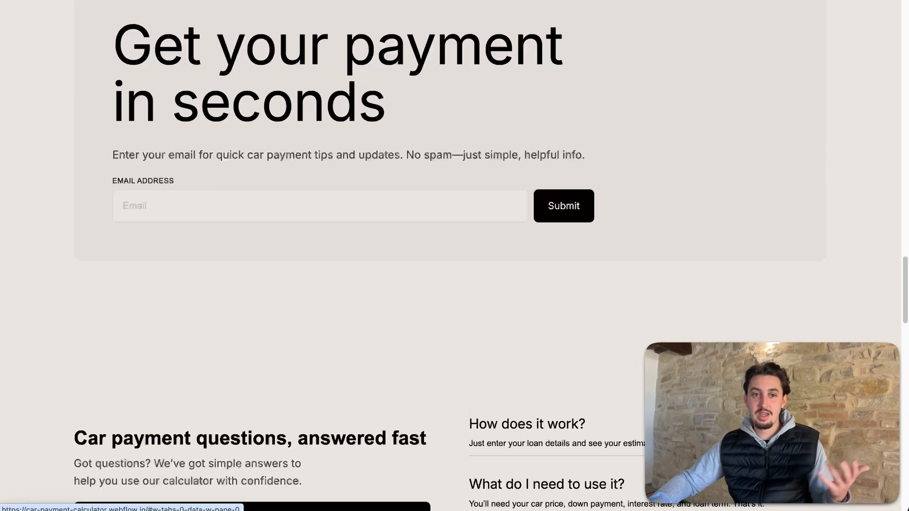
pyautogui.scroll(3)
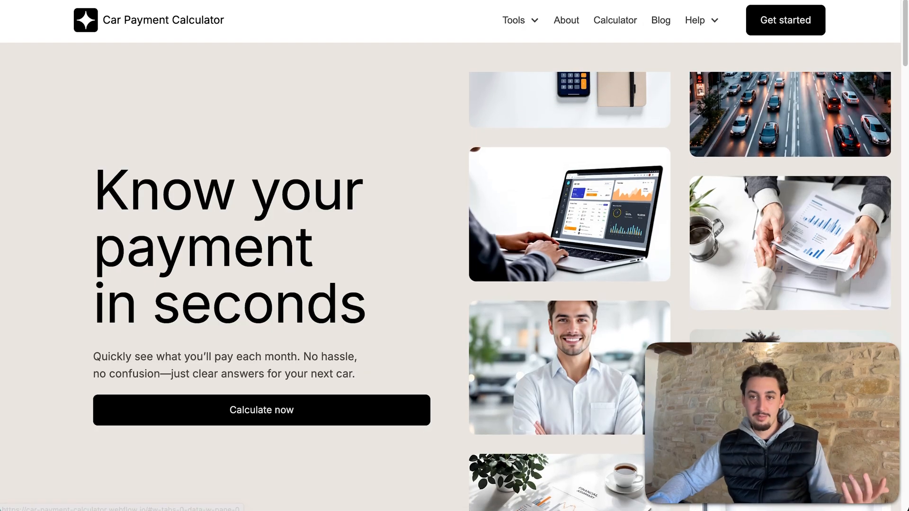
# - Open the live calculator page and set a $100,000 price, 15% interest and 7-year term
pyautogui.click(261, 410)
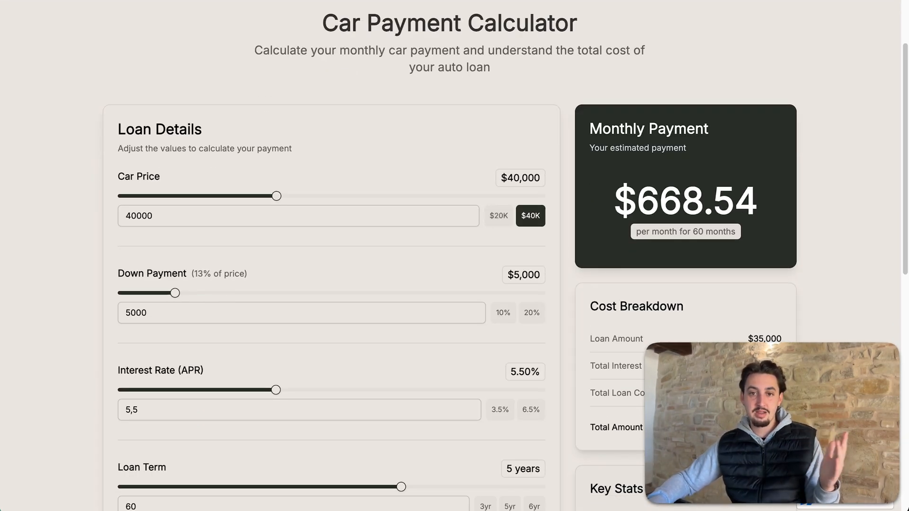
pyautogui.scroll(-3)
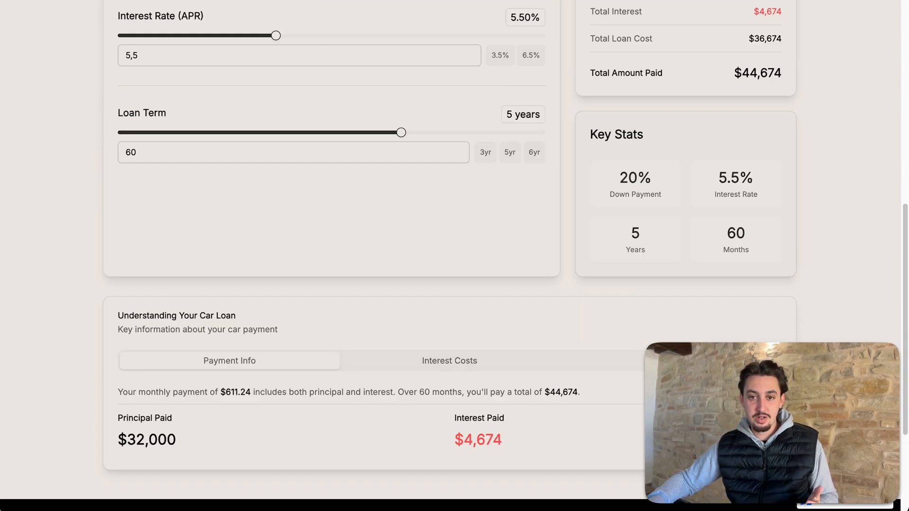
pyautogui.scroll(3)
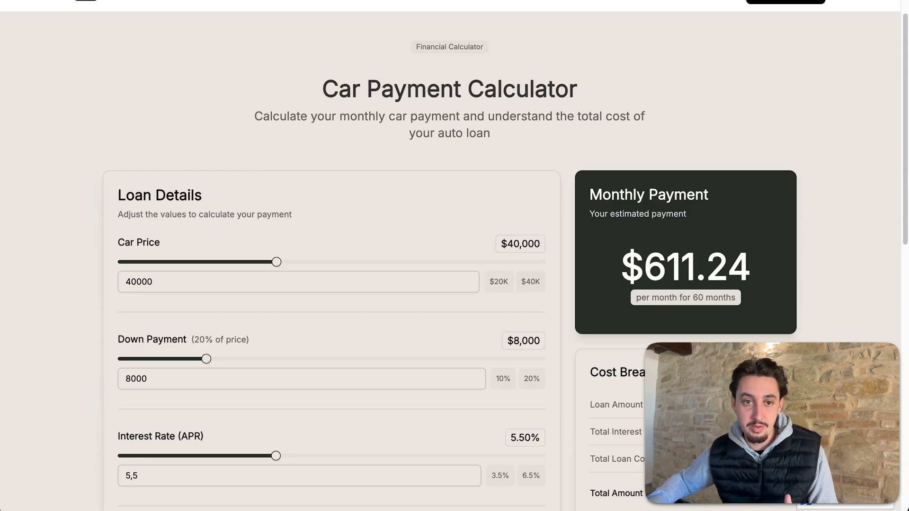
pyautogui.moveTo(277, 261); pyautogui.dragTo(540, 161)
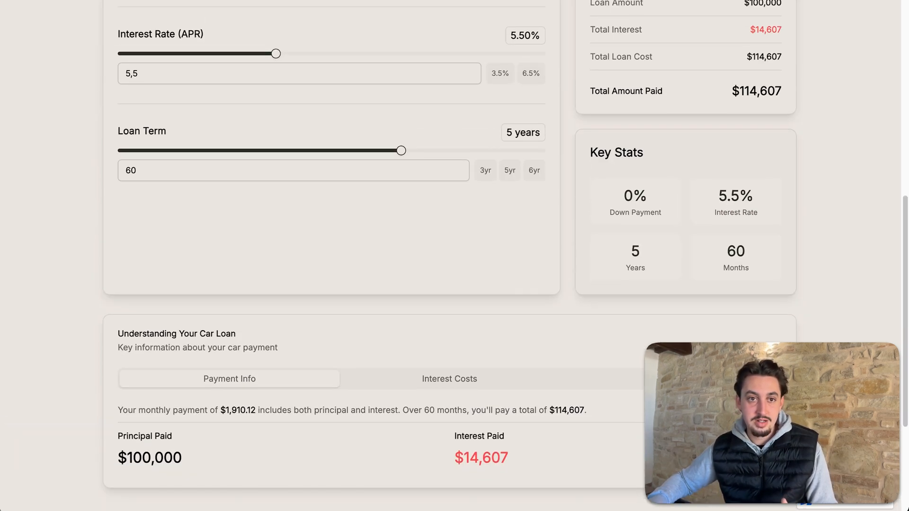
pyautogui.moveTo(277, 54); pyautogui.dragTo(539, 135)
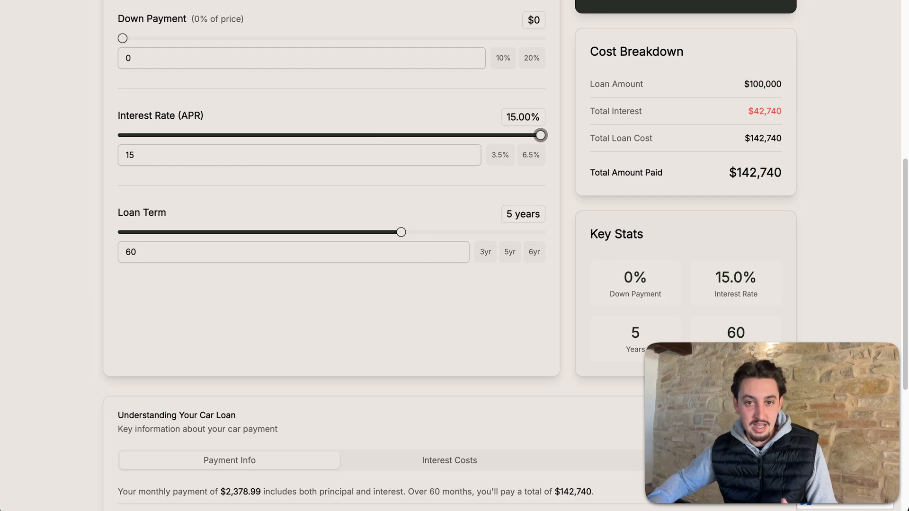
pyautogui.moveTo(400, 232); pyautogui.dragTo(540, 232)
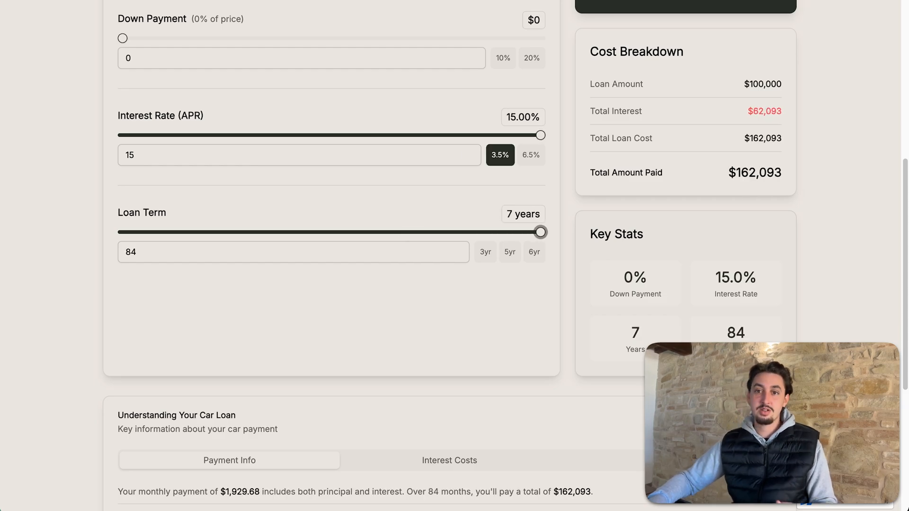
# - Check the Interest Costs and Tips tabs, then shorten the term to 2 years ($4,848.66/month)
pyautogui.scroll(3)
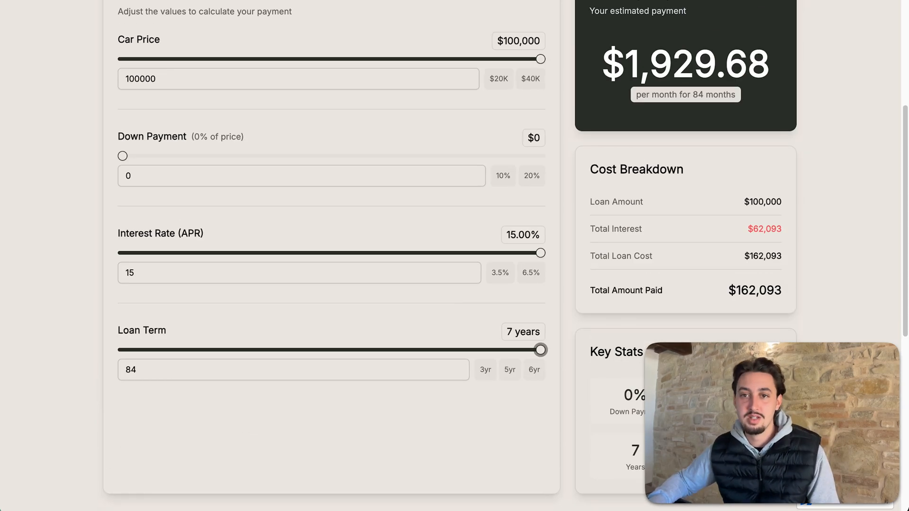
pyautogui.scroll(-3)
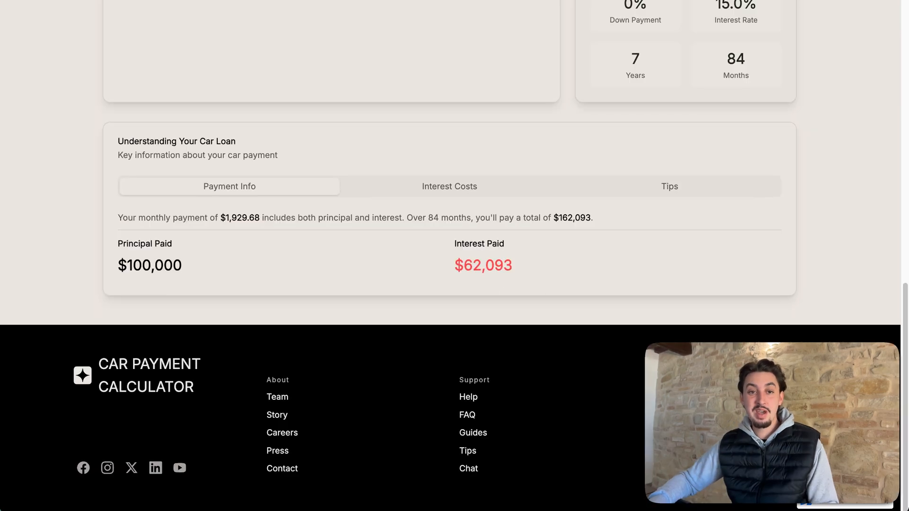
pyautogui.click(450, 186)
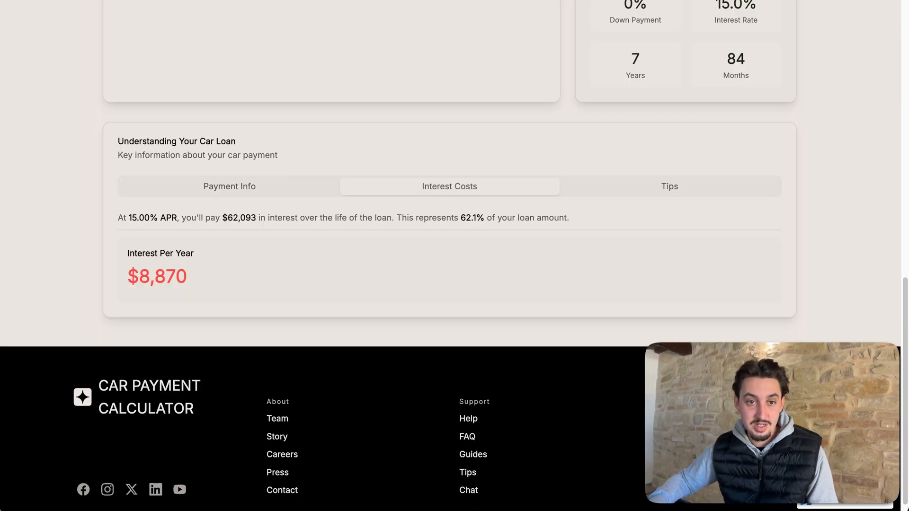
pyautogui.click(668, 186)
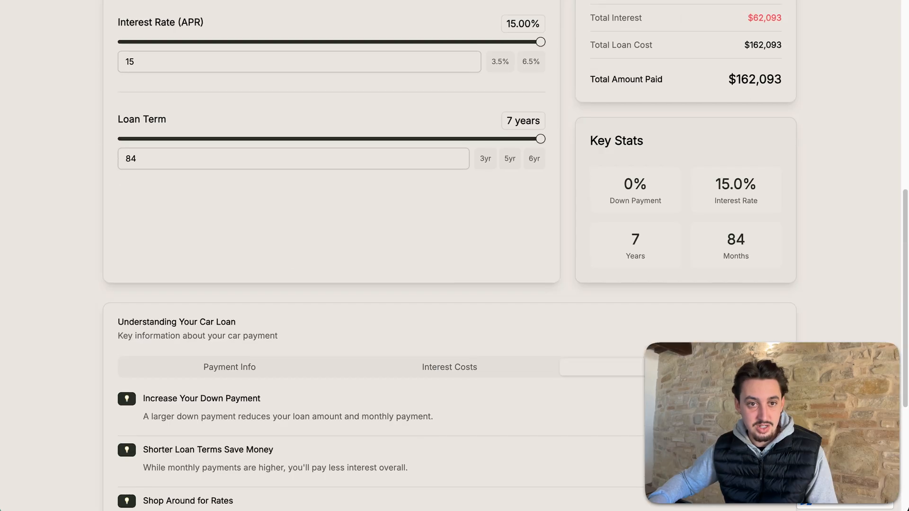
pyautogui.moveTo(540, 139); pyautogui.dragTo(193, 152)
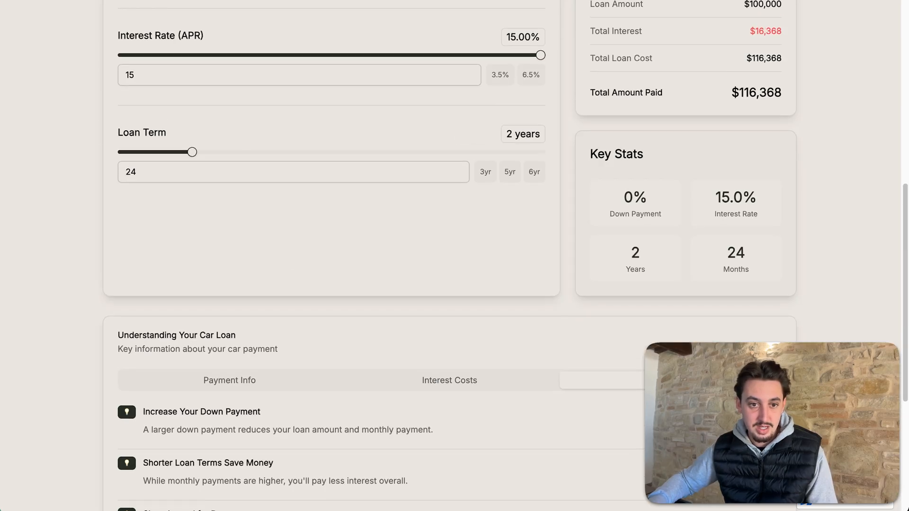
pyautogui.scroll(-3)
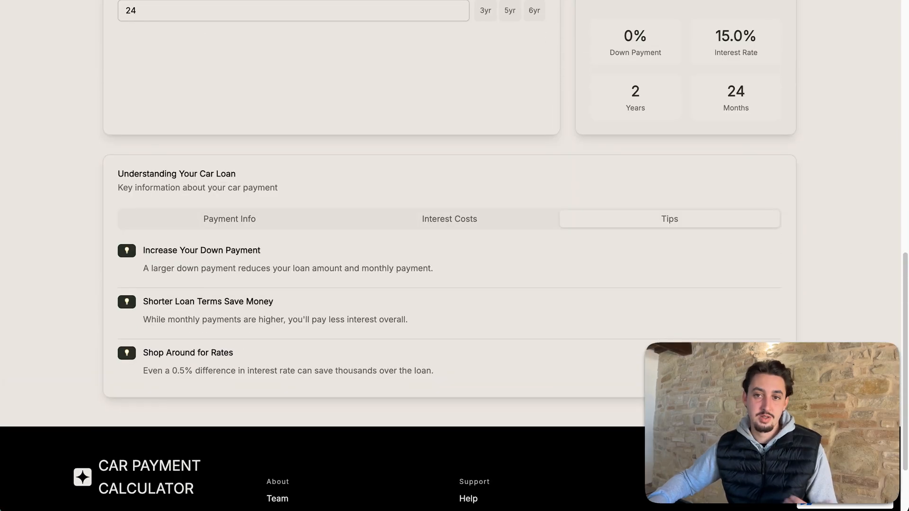
pyautogui.scroll(3)
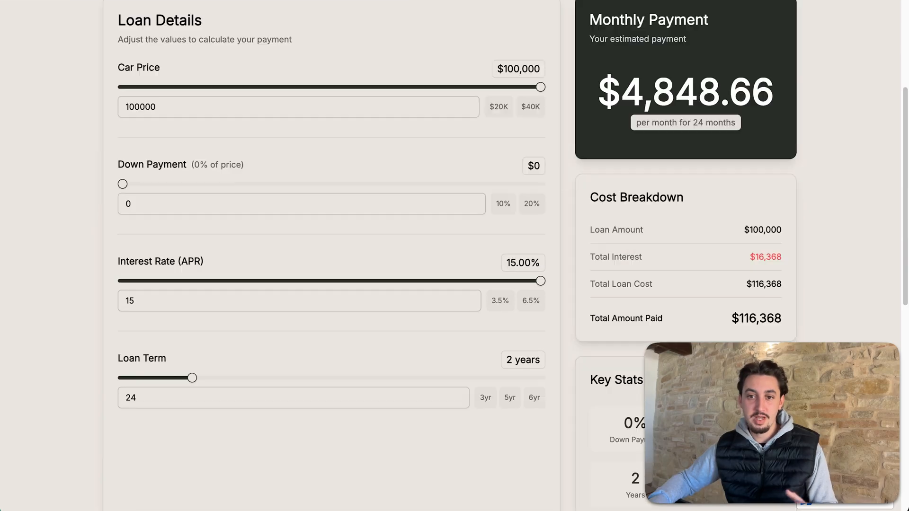
pyautogui.scroll(-3)
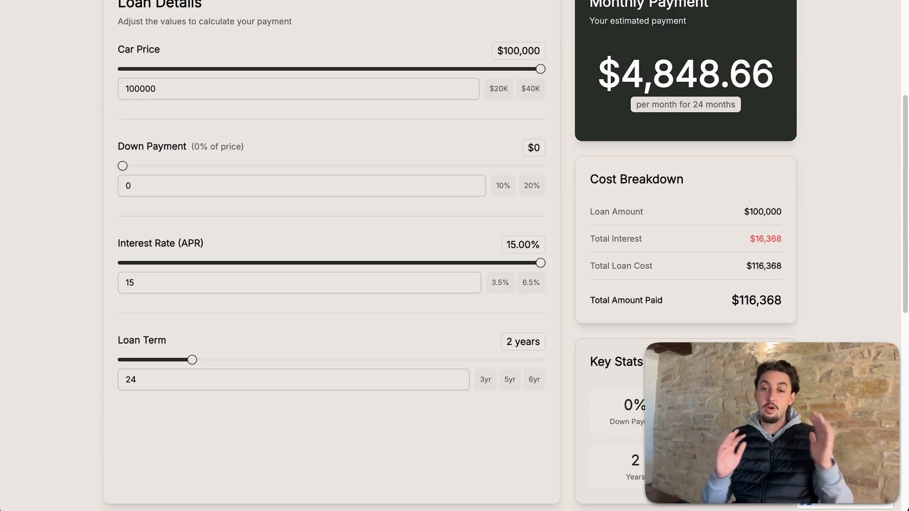
pyautogui.scroll(-3)
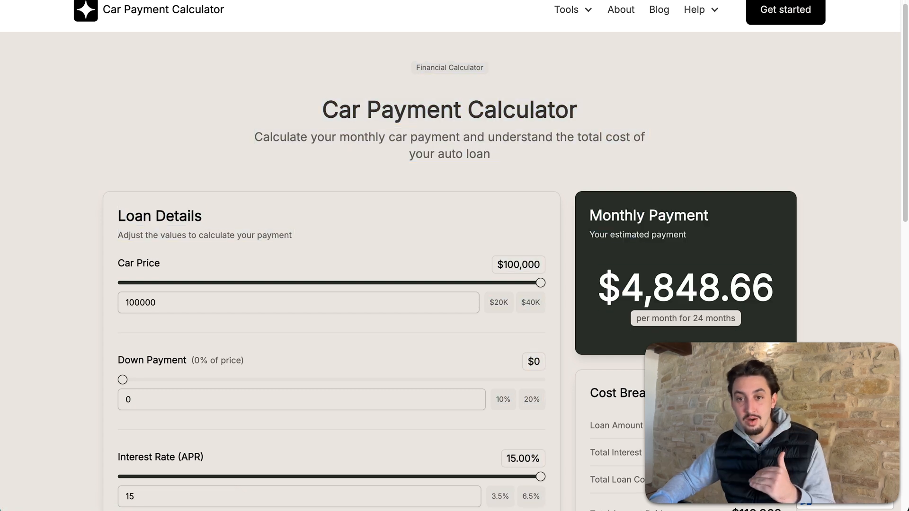
pyautogui.scroll(-3)
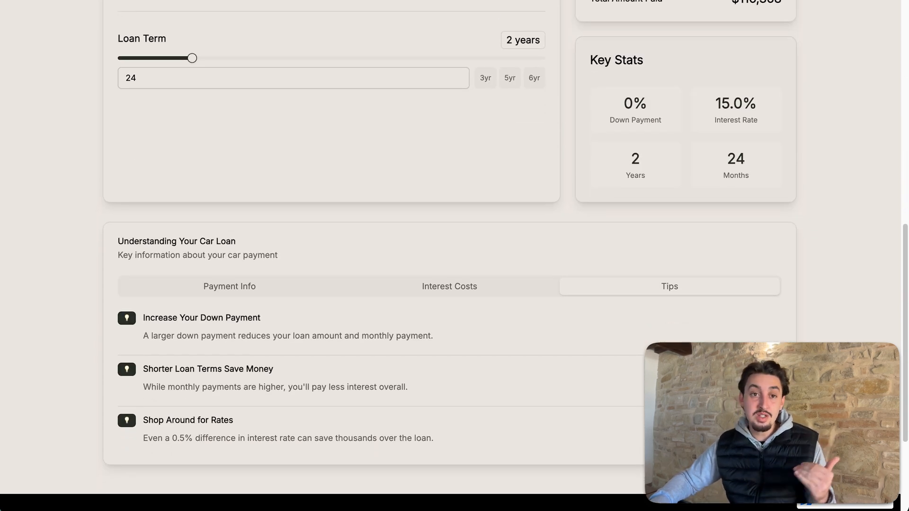
pyautogui.scroll(-3)
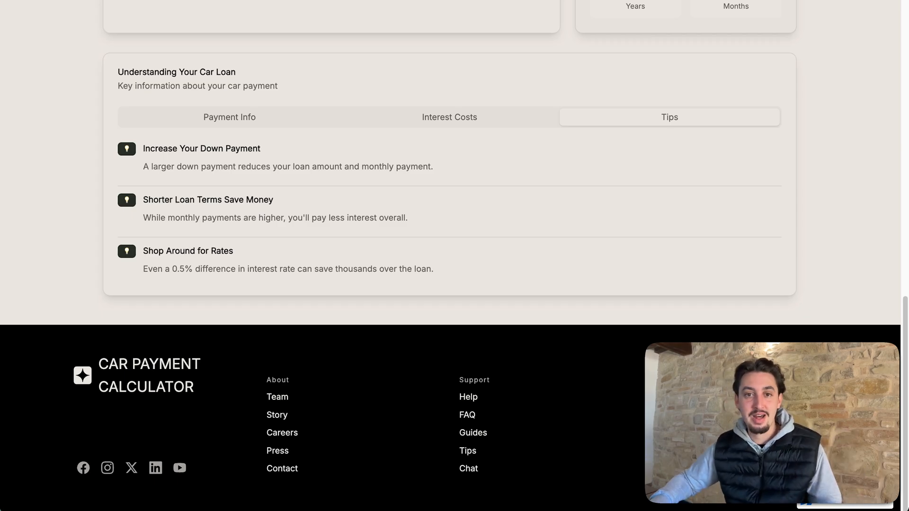
pyautogui.scroll(3)
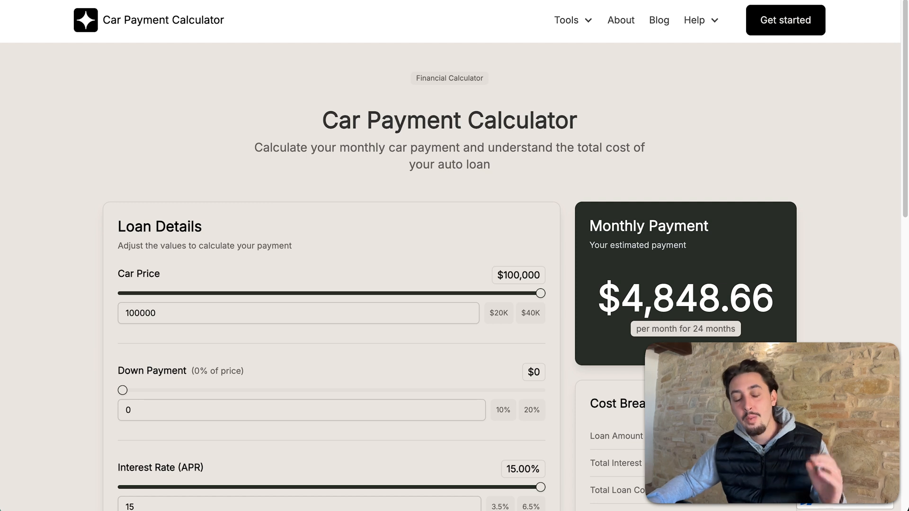
pyautogui.scroll(-3)
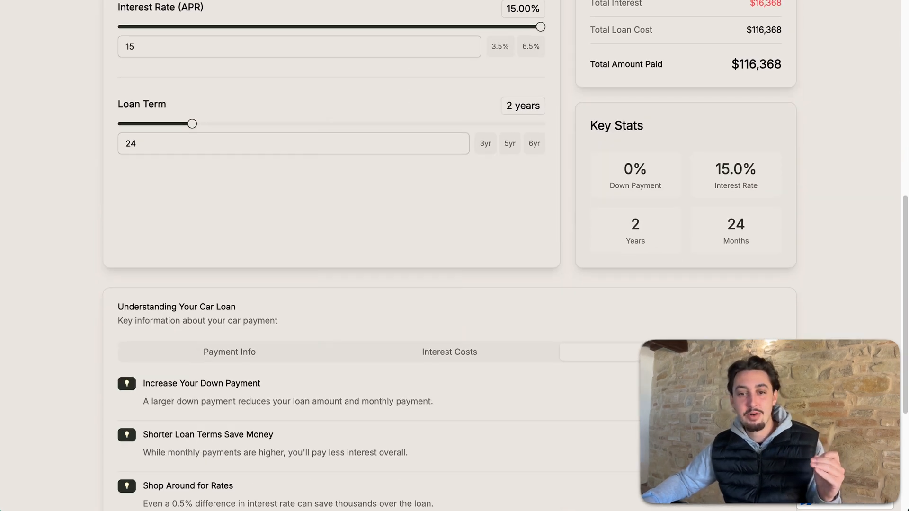